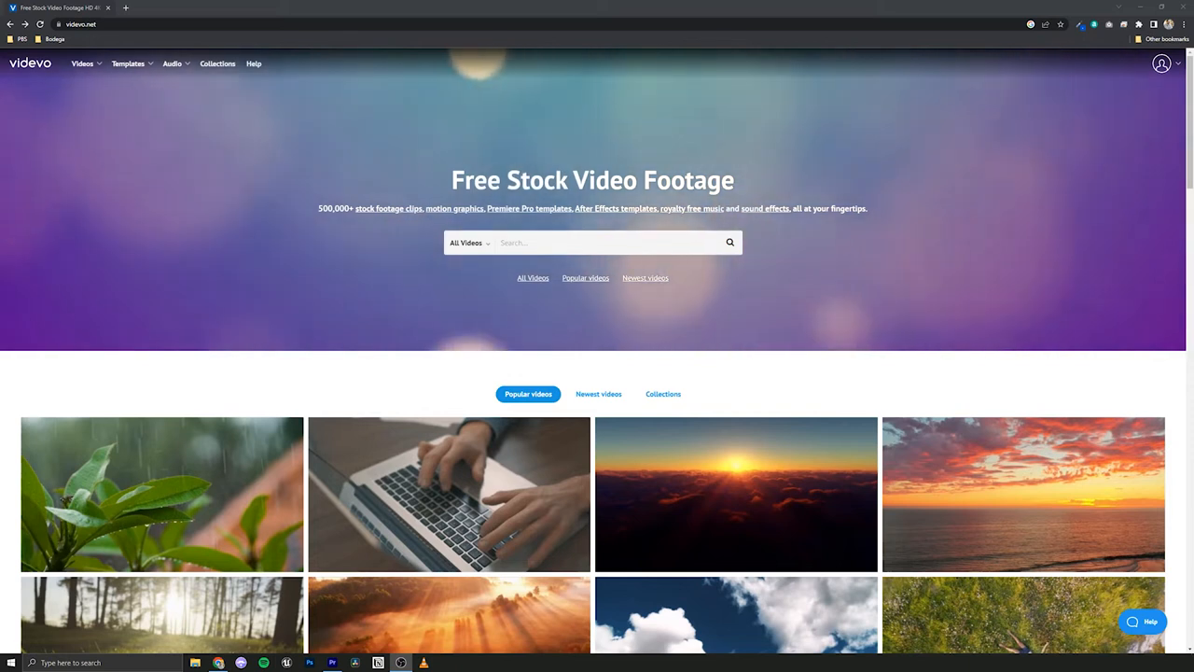
Filter Videvo's Premiere Pro templates to Infographics and open Minimal Infographics
click(129, 63)
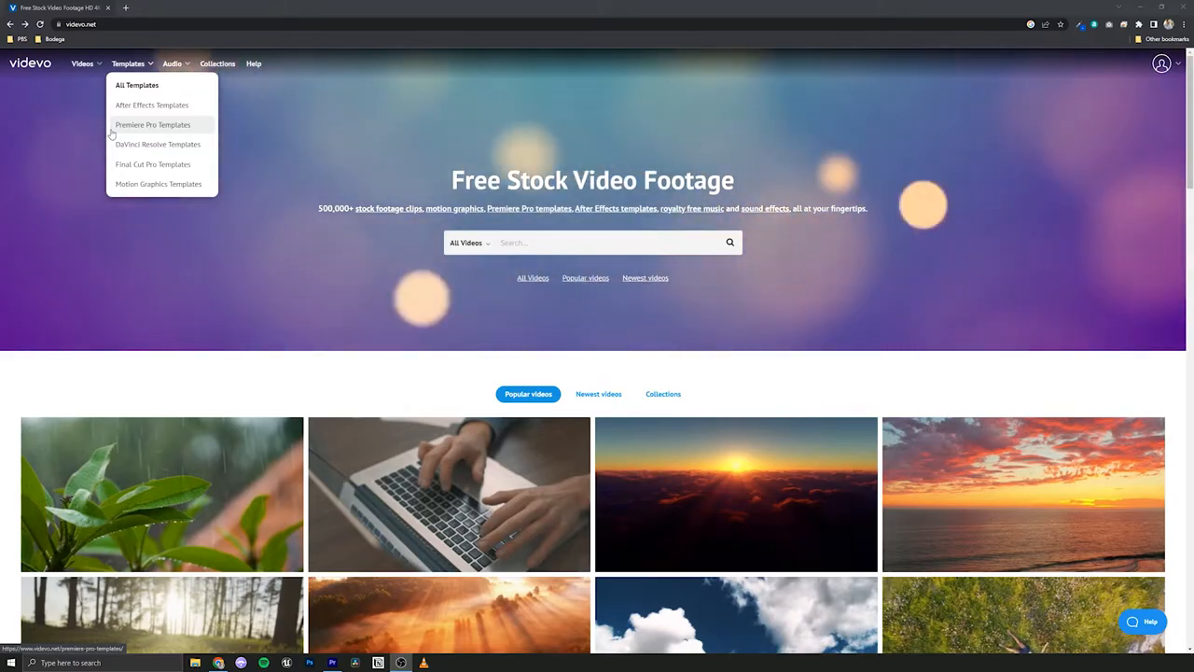
click(153, 124)
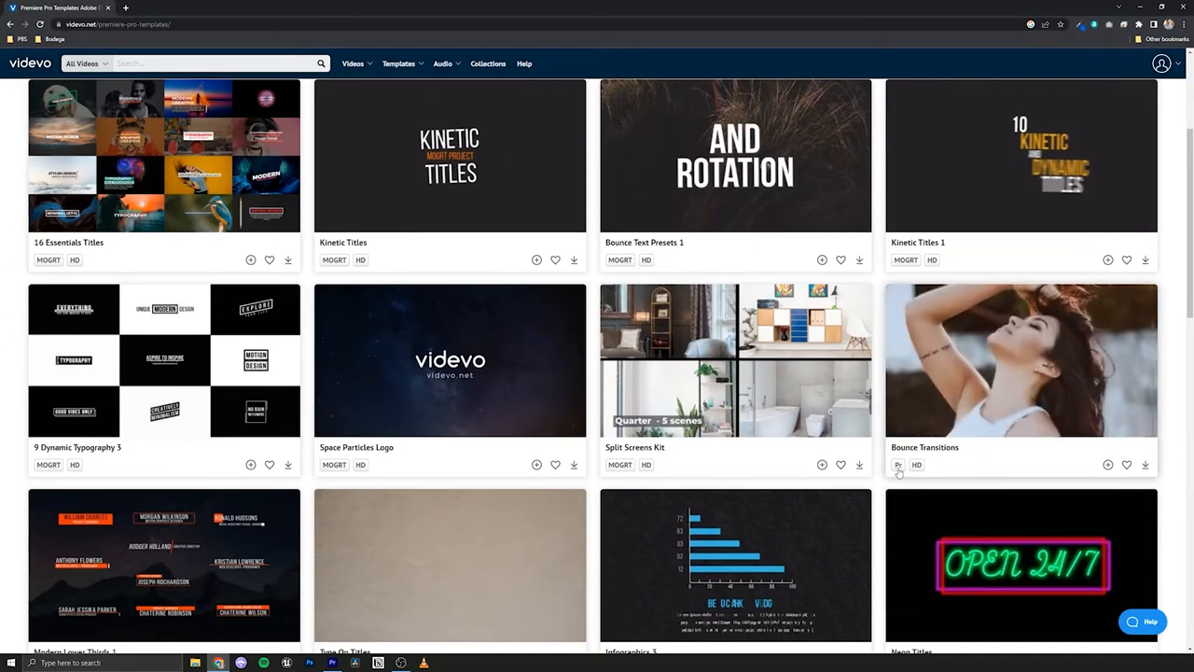
mouse_move(1021, 360)
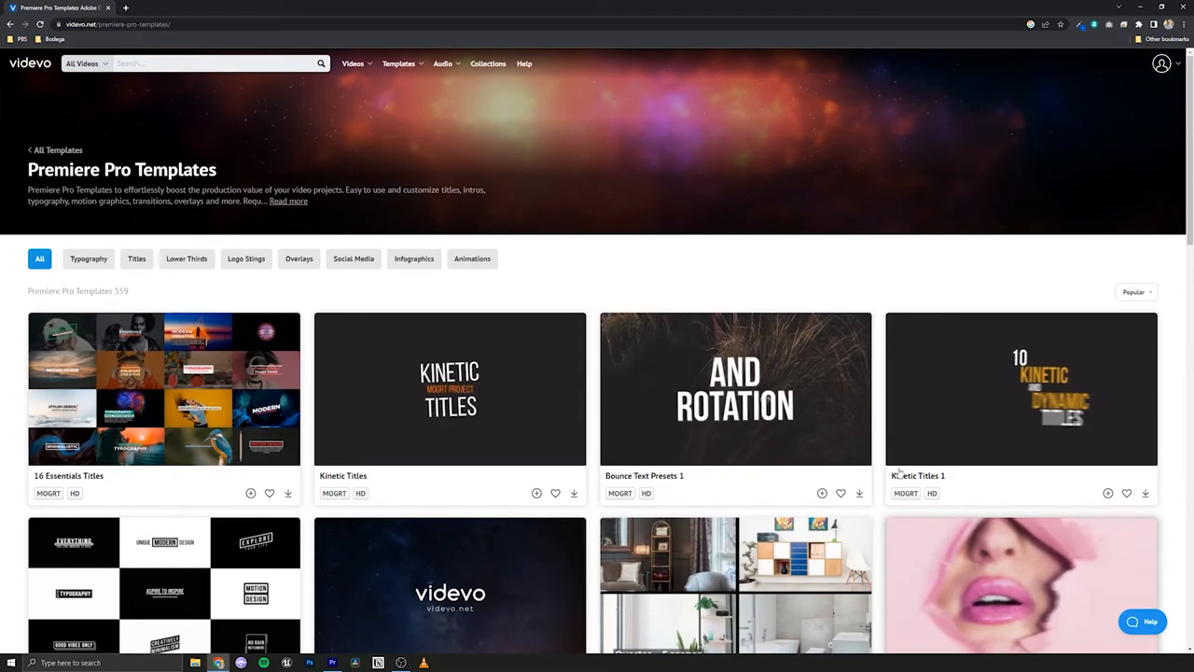
click(414, 259)
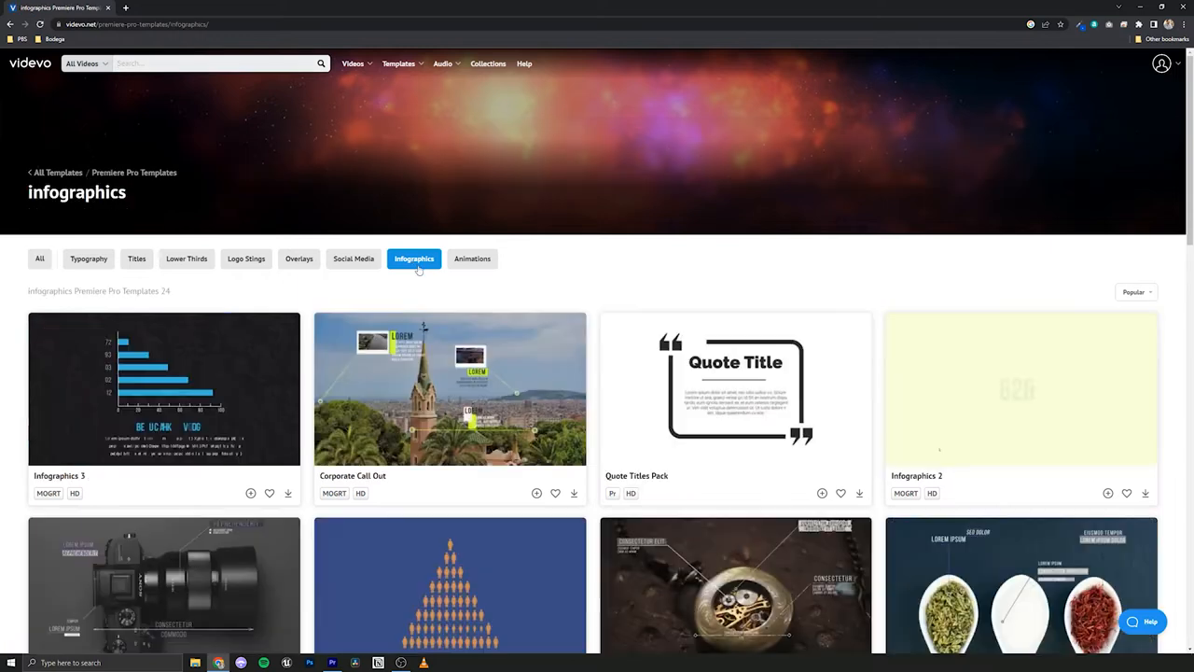
scroll(down, 3)
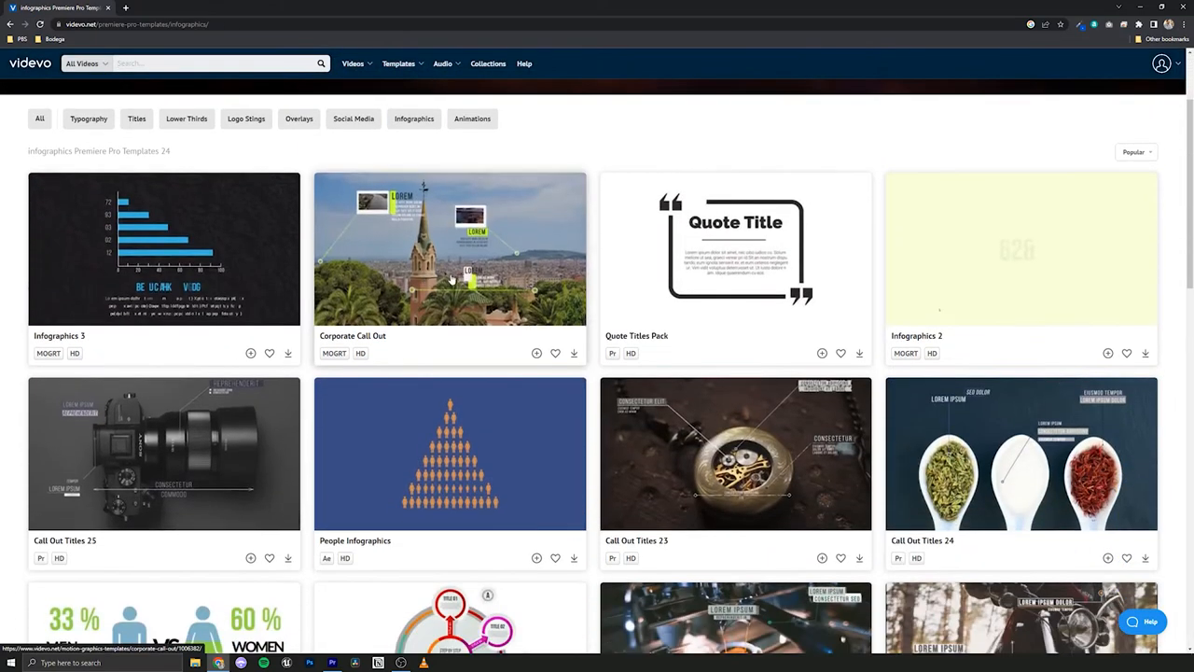
scroll(down, 3)
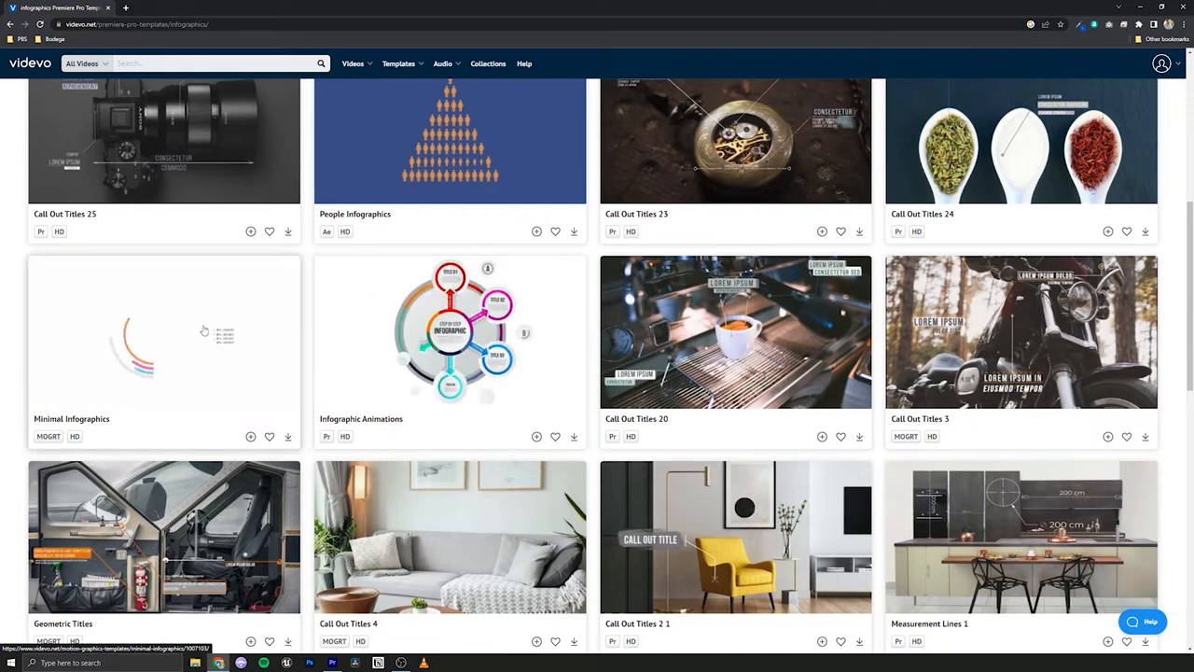
click(164, 331)
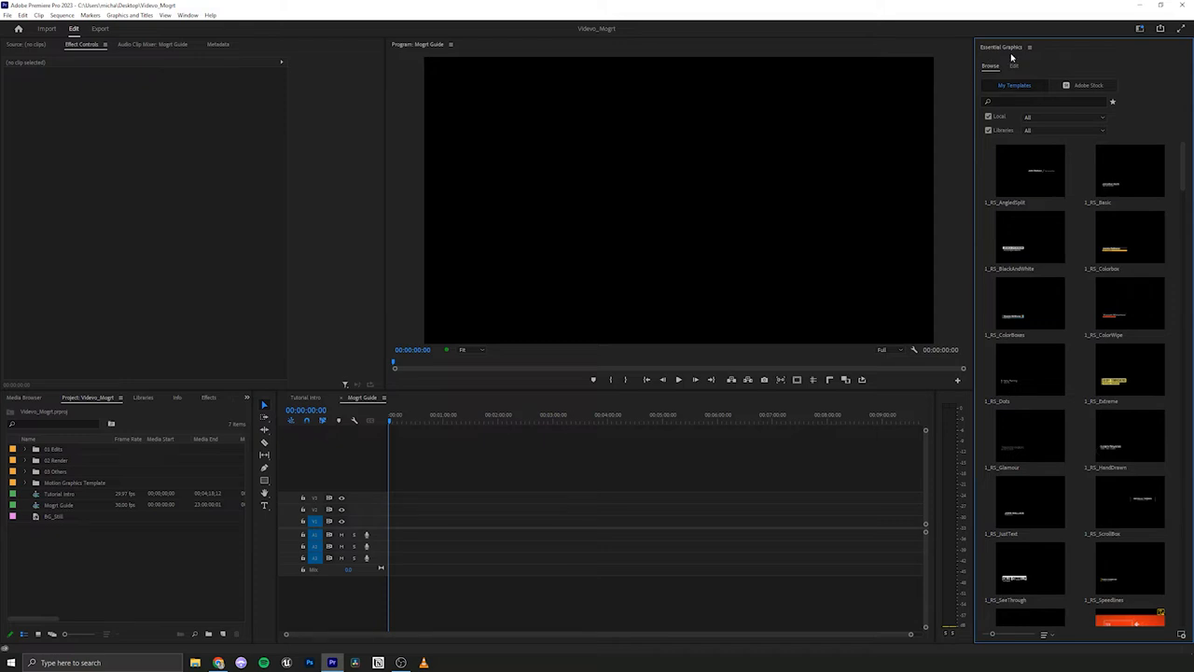
Open the Essential Graphics panel and install the 01 Infgraphics motion graphics template
click(186, 15)
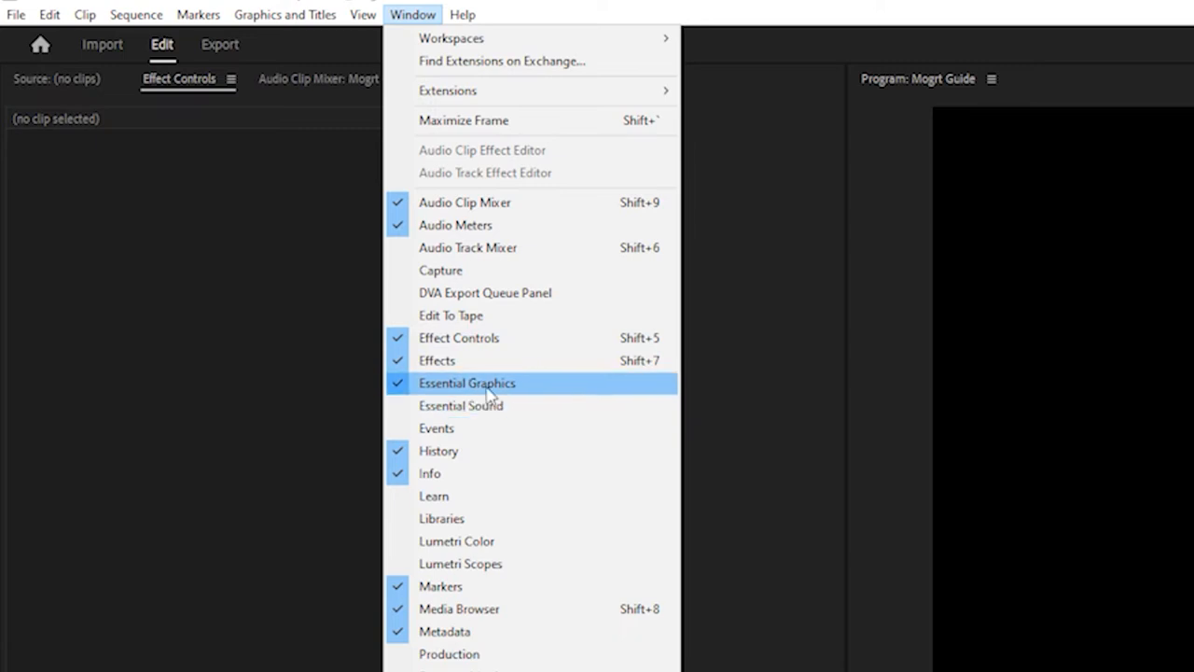
click(467, 382)
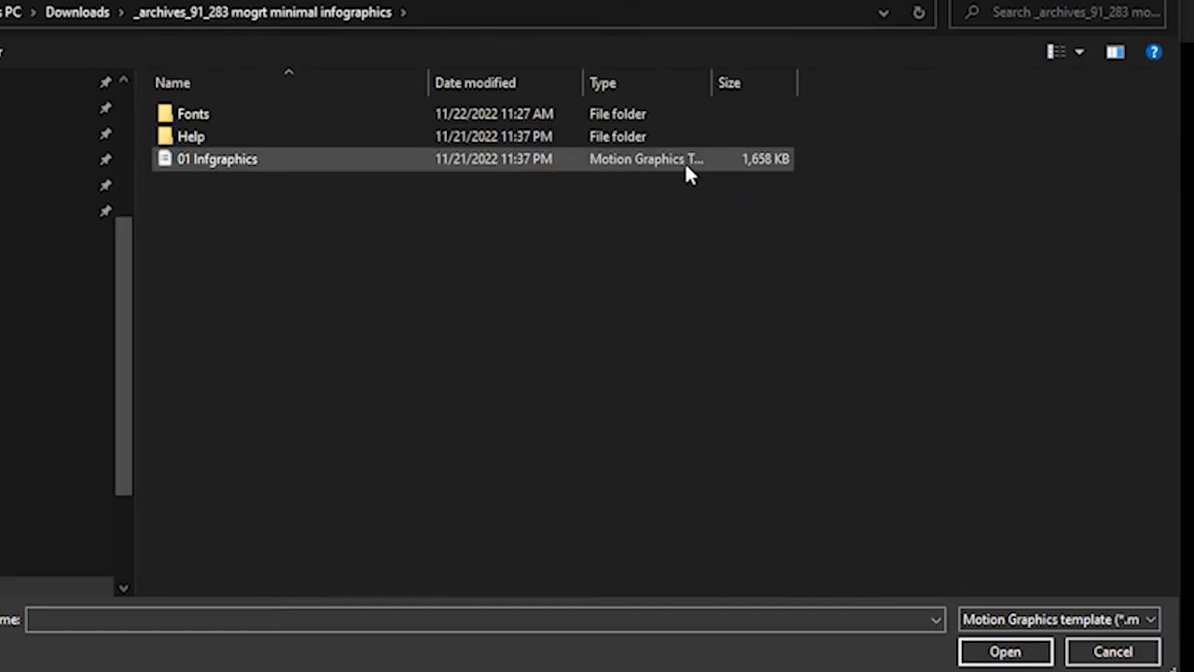
click(216, 159)
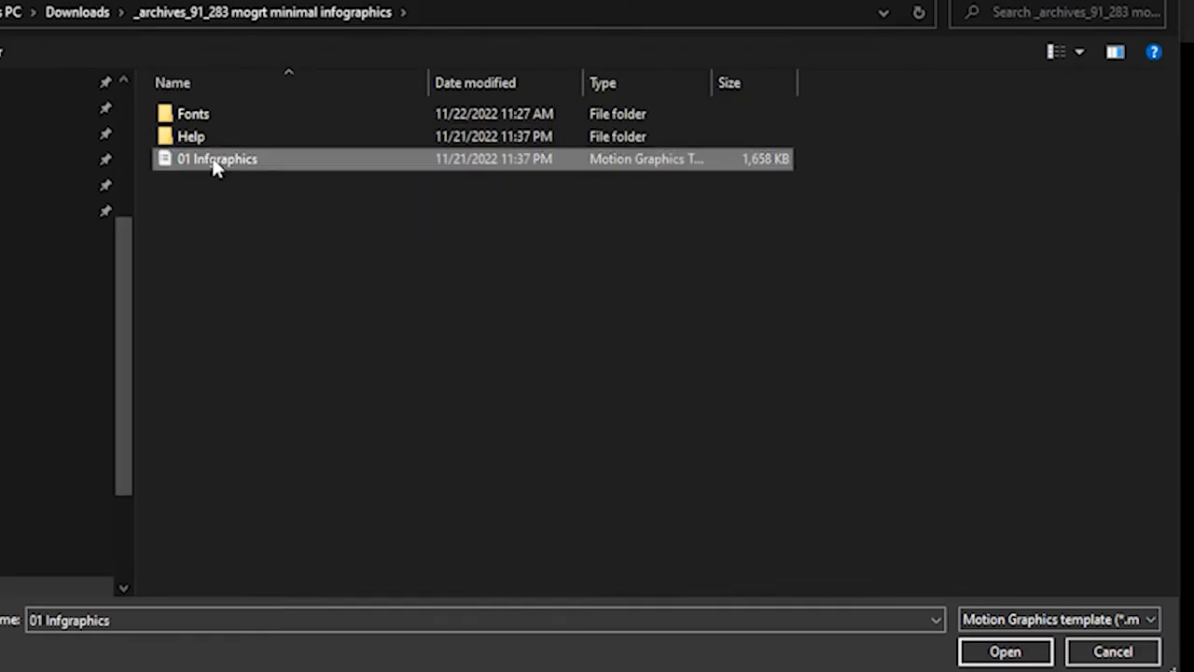
click(1015, 651)
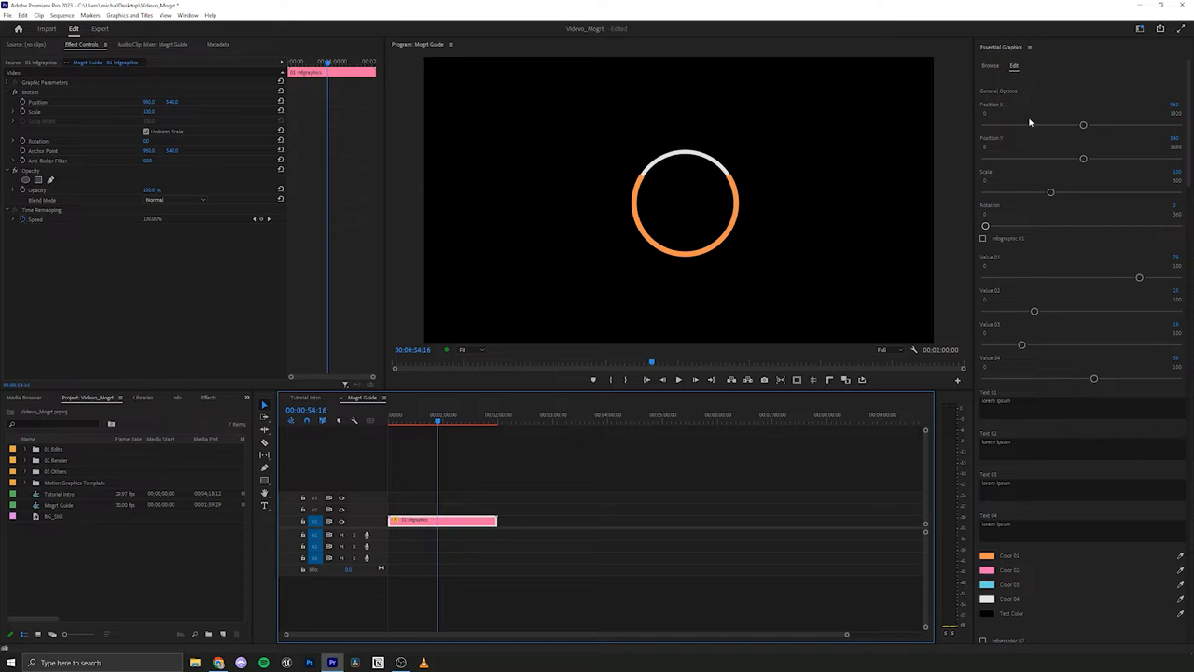
Review the Essential Graphics Edit options and drag the infographic clip from V1 to V2
scroll(down, 3)
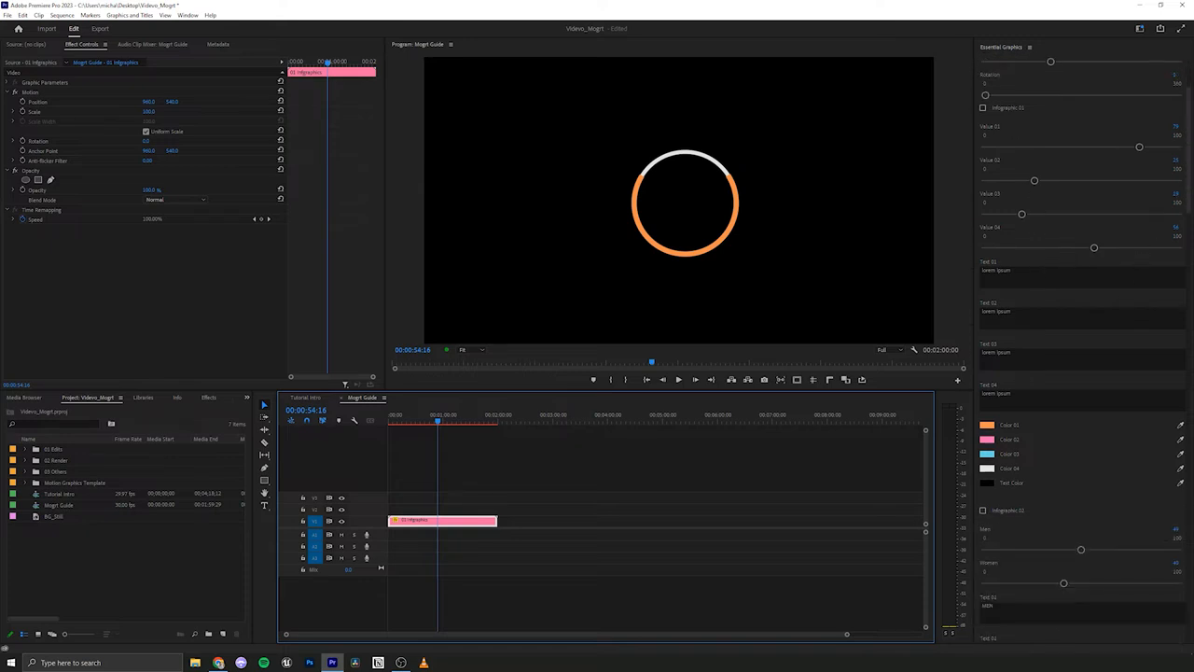
scroll(down, 3)
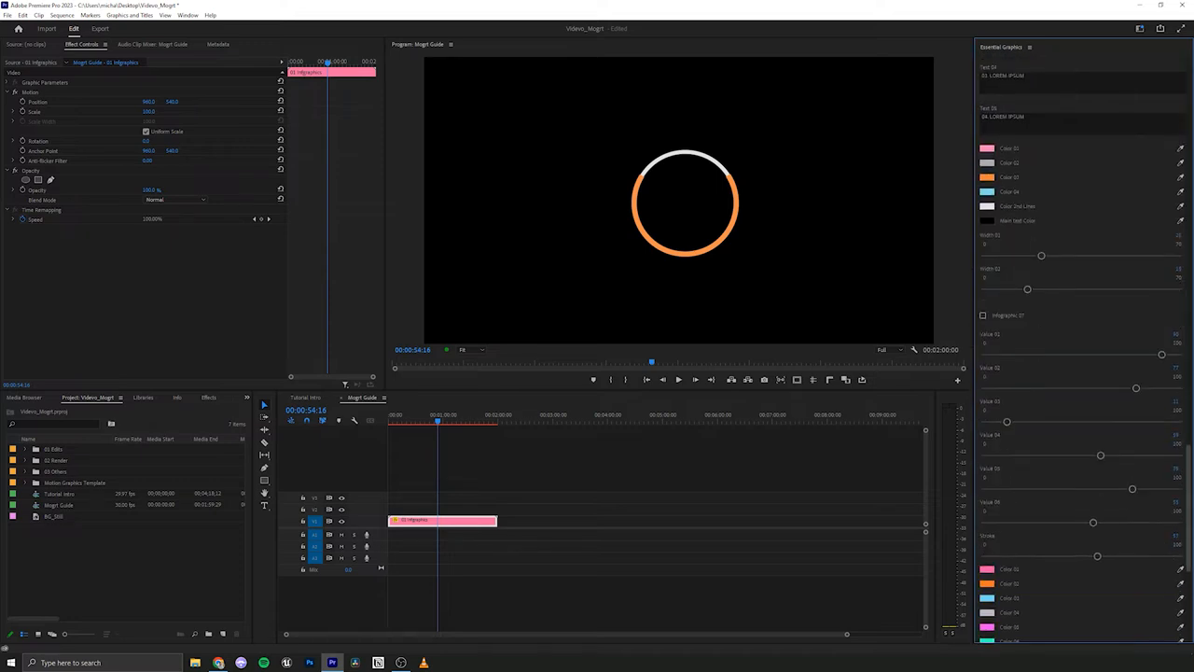
click(1013, 66)
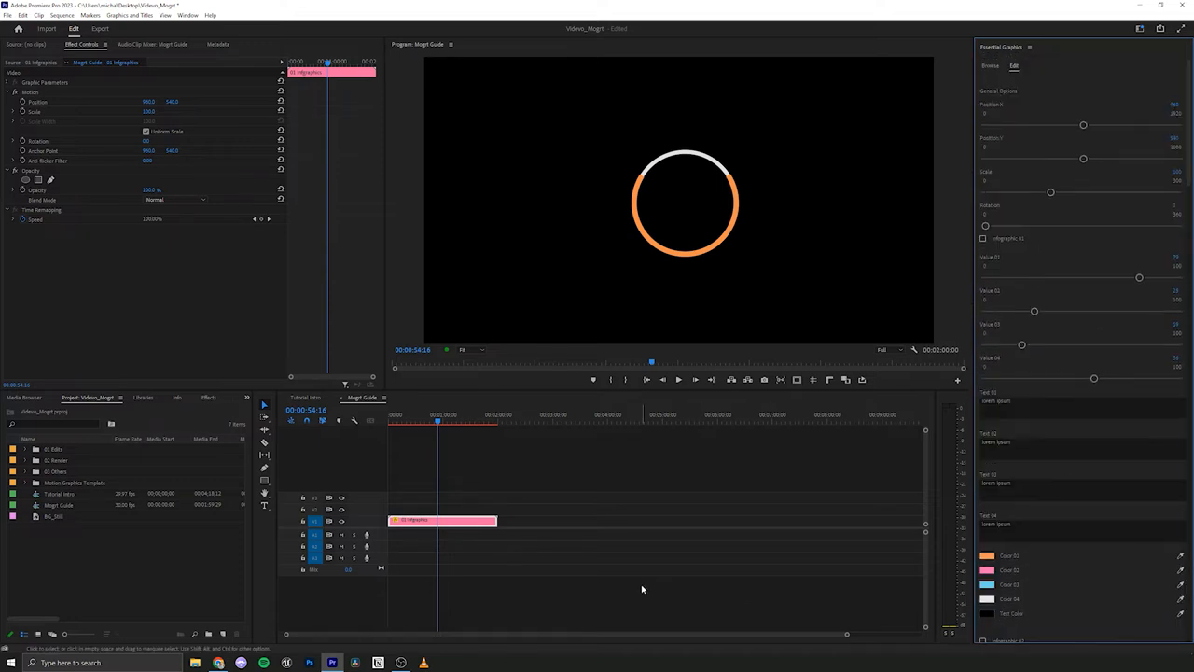
drag(443, 520, 438, 516)
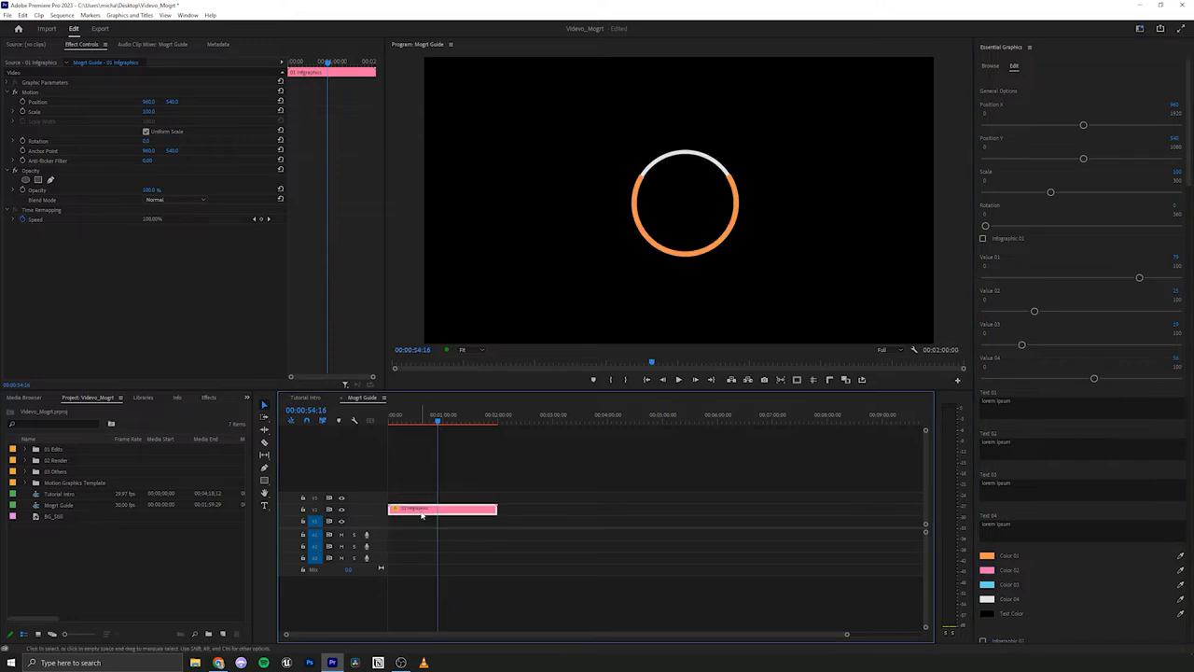
Create a new white Color Matte to sit beneath the infographic
click(224, 637)
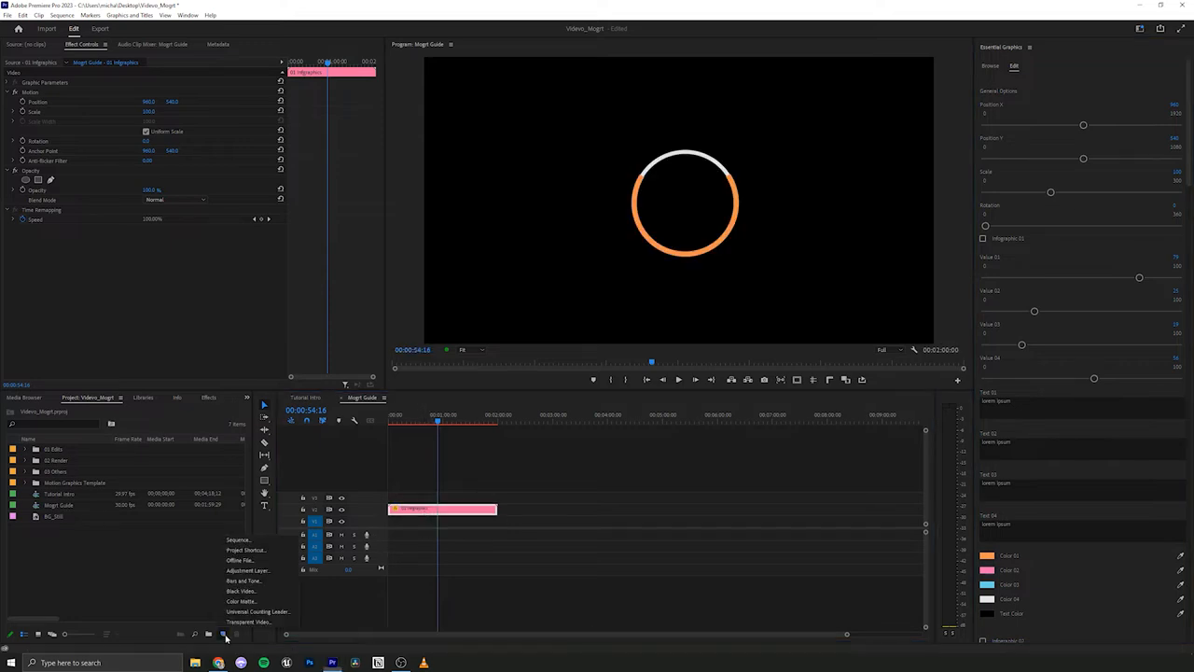
mouse_move(241, 592)
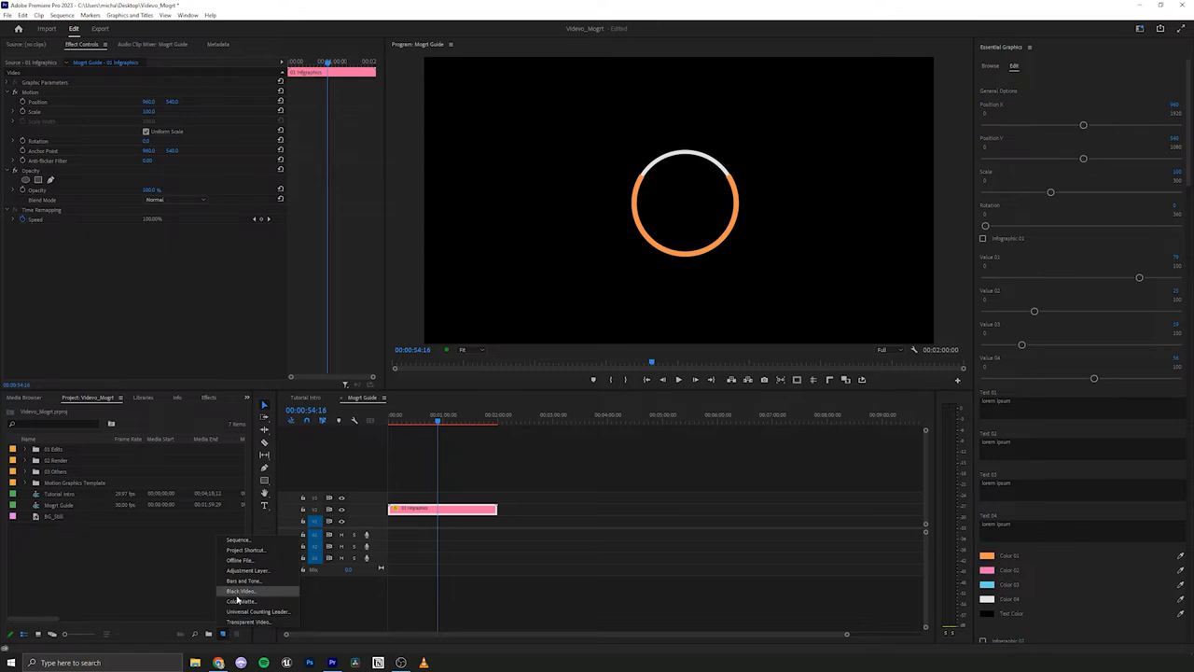
click(237, 602)
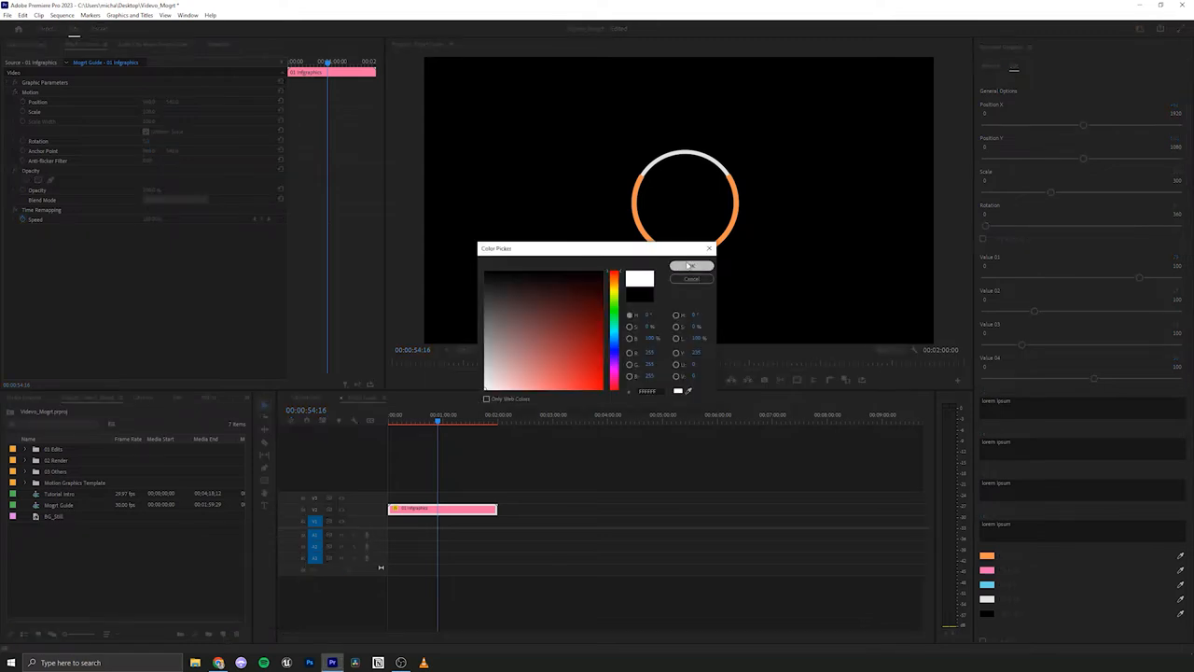
click(688, 266)
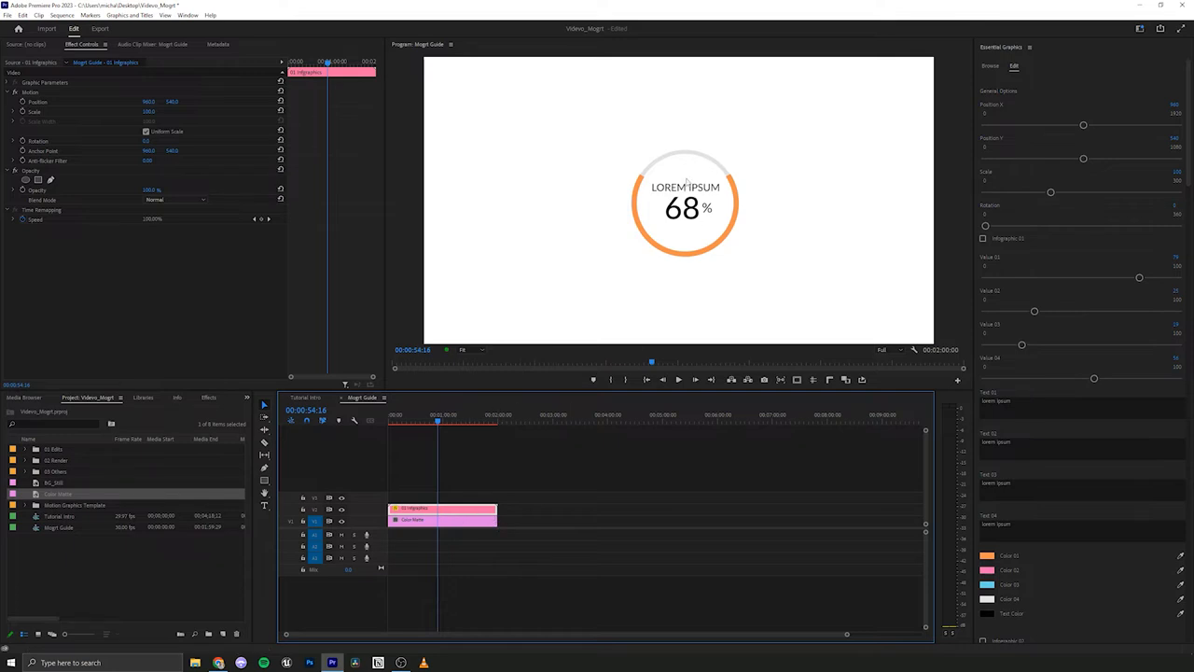
mouse_move(705, 179)
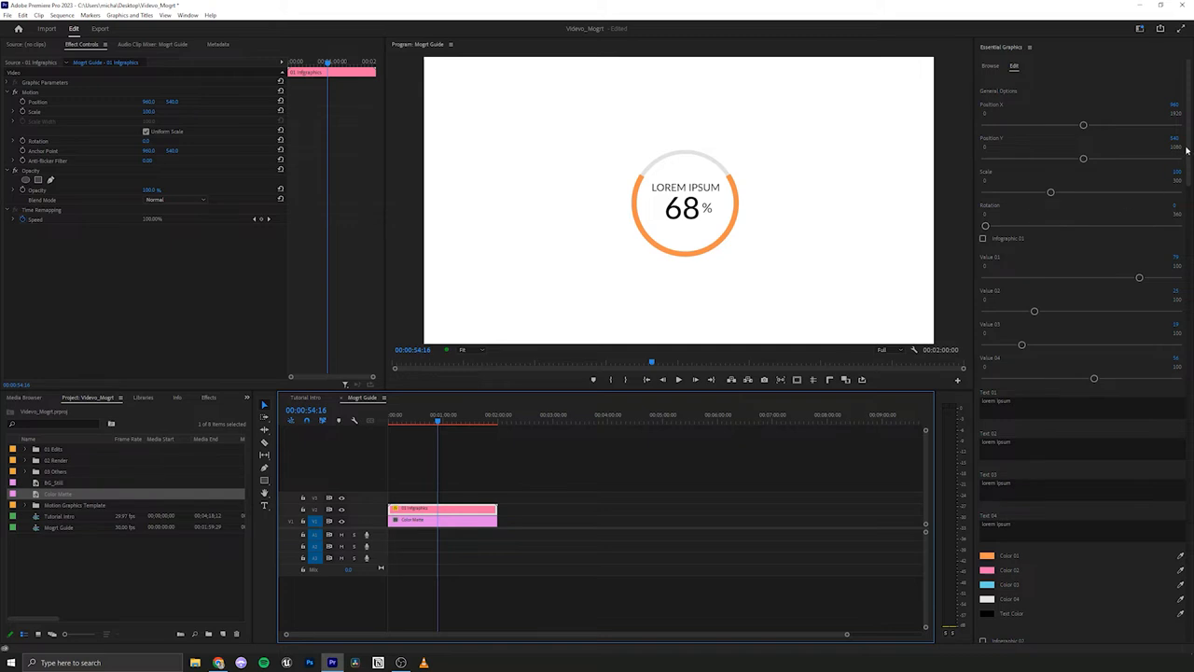
scroll(down, 3)
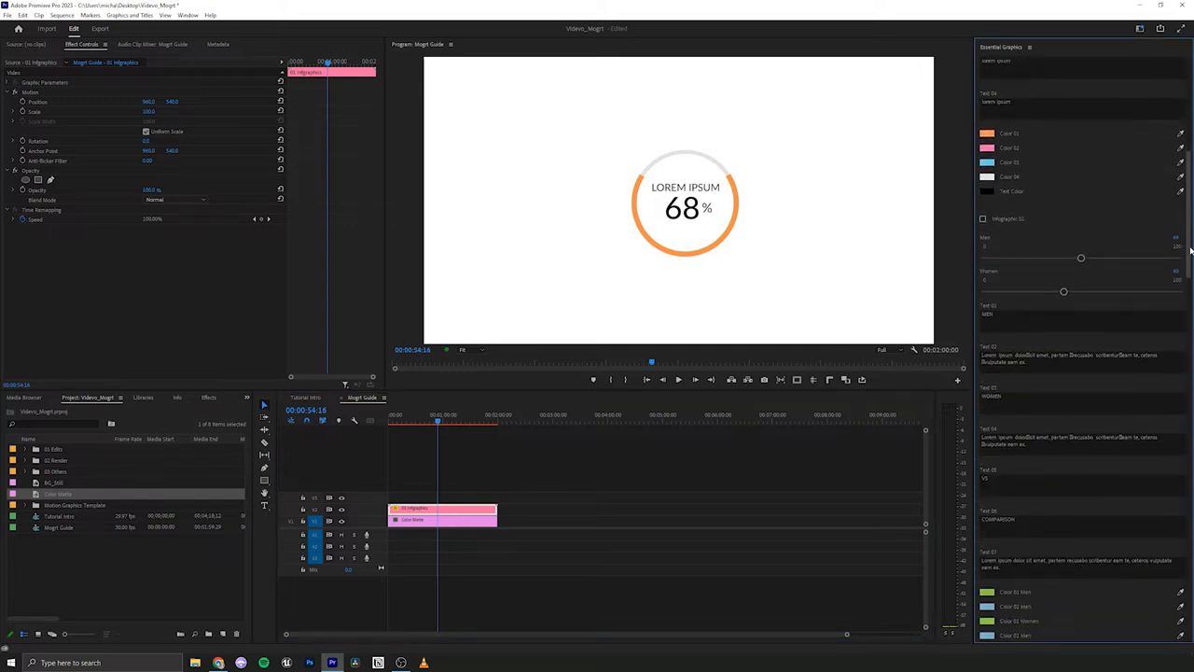
scroll(down, 3)
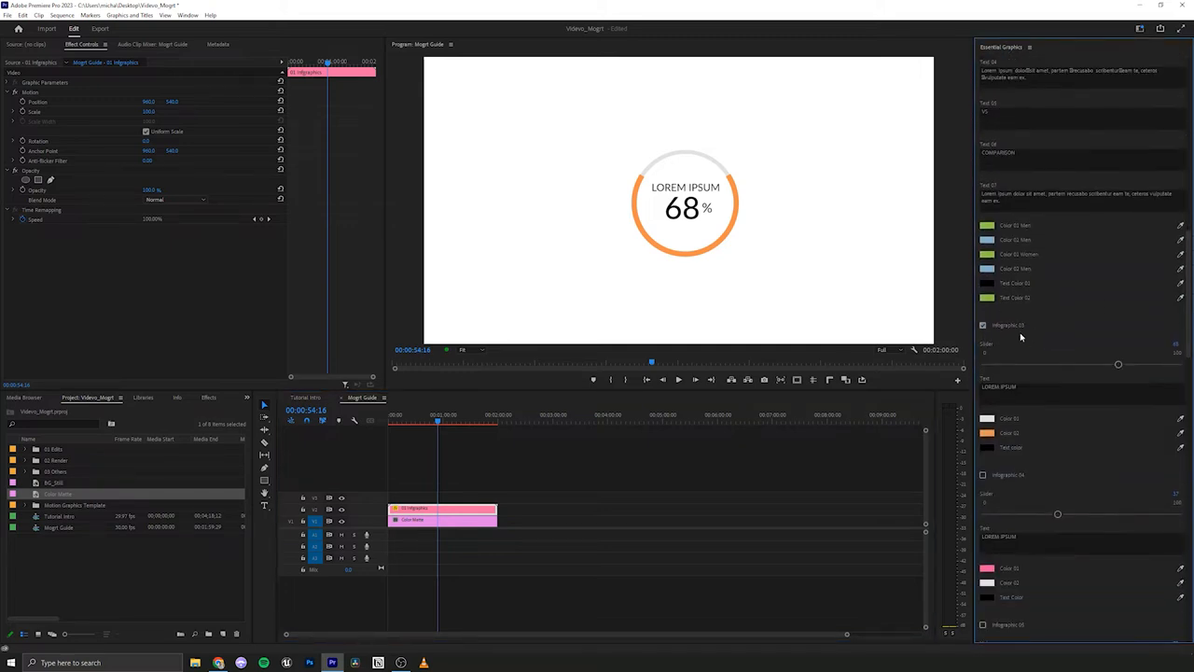
click(982, 324)
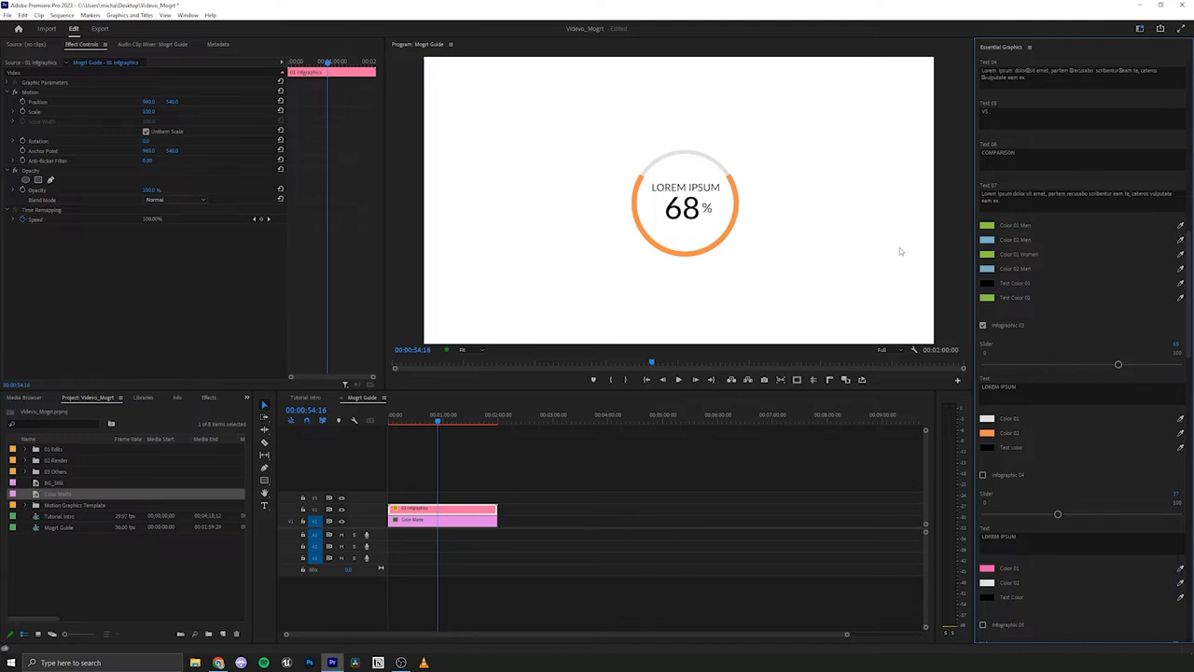
drag(1118, 364, 1162, 364)
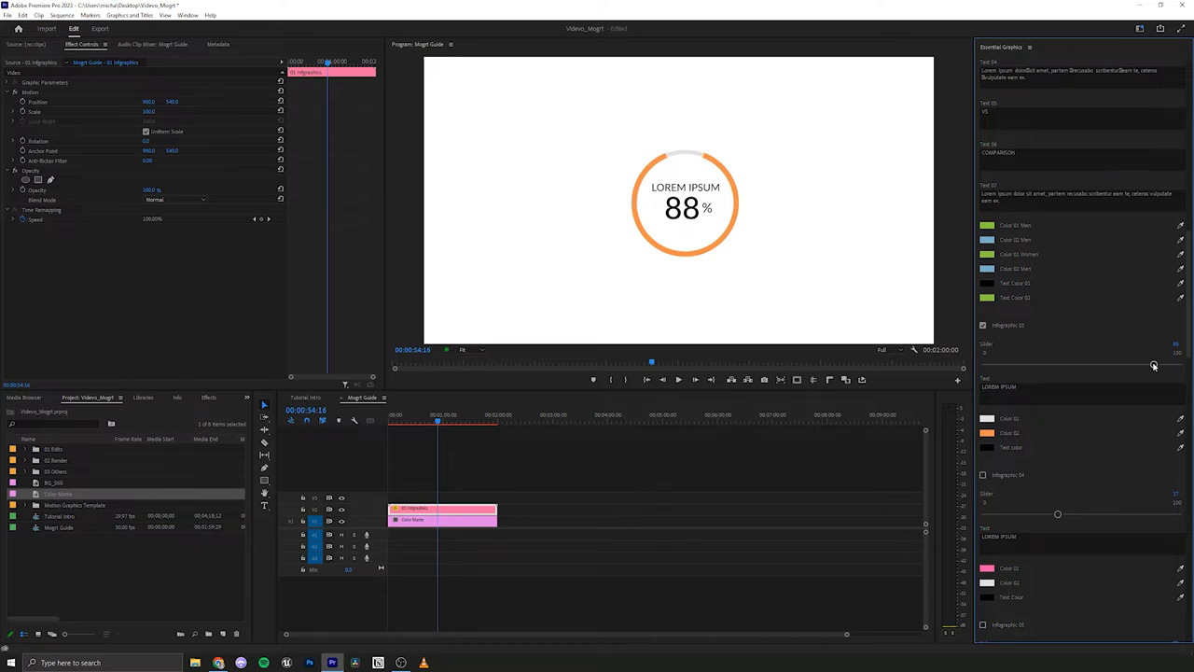
drag(1154, 364, 1043, 364)
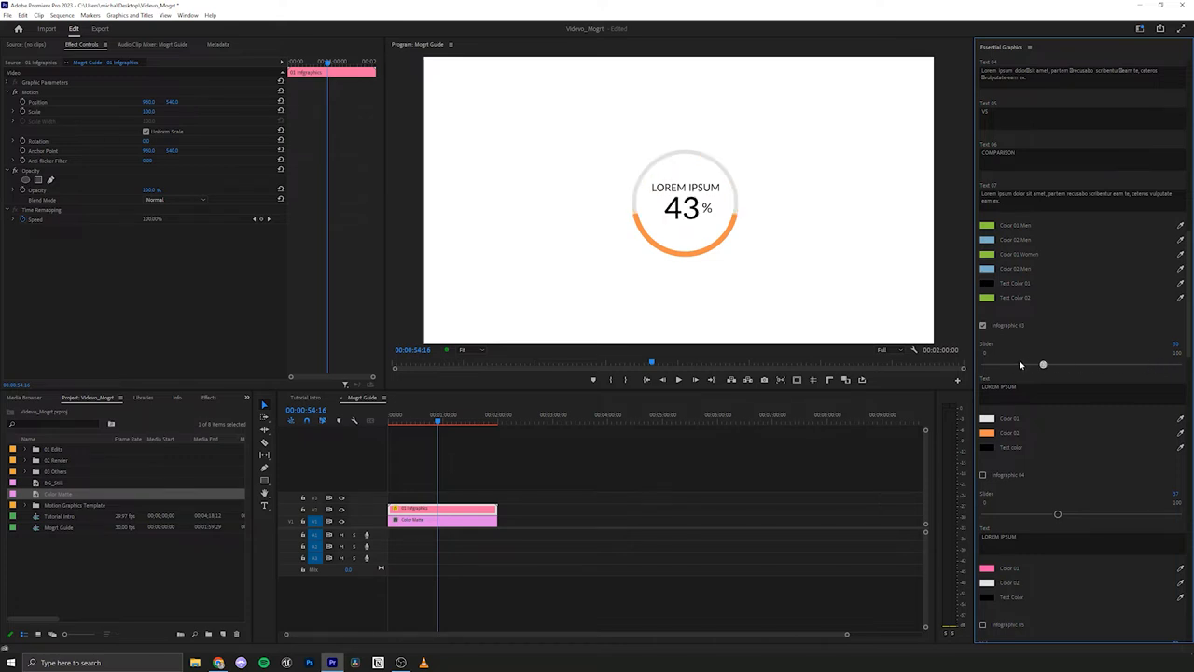
drag(1043, 364, 1104, 364)
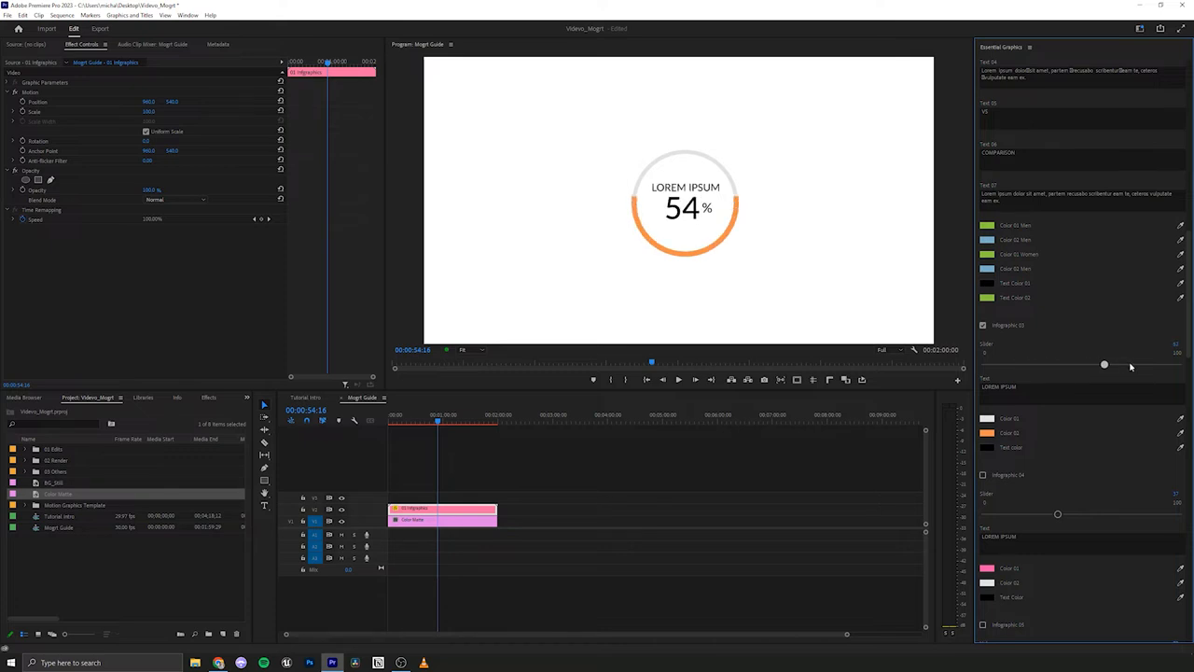
drag(1104, 364, 1154, 364)
text(Video Editors)
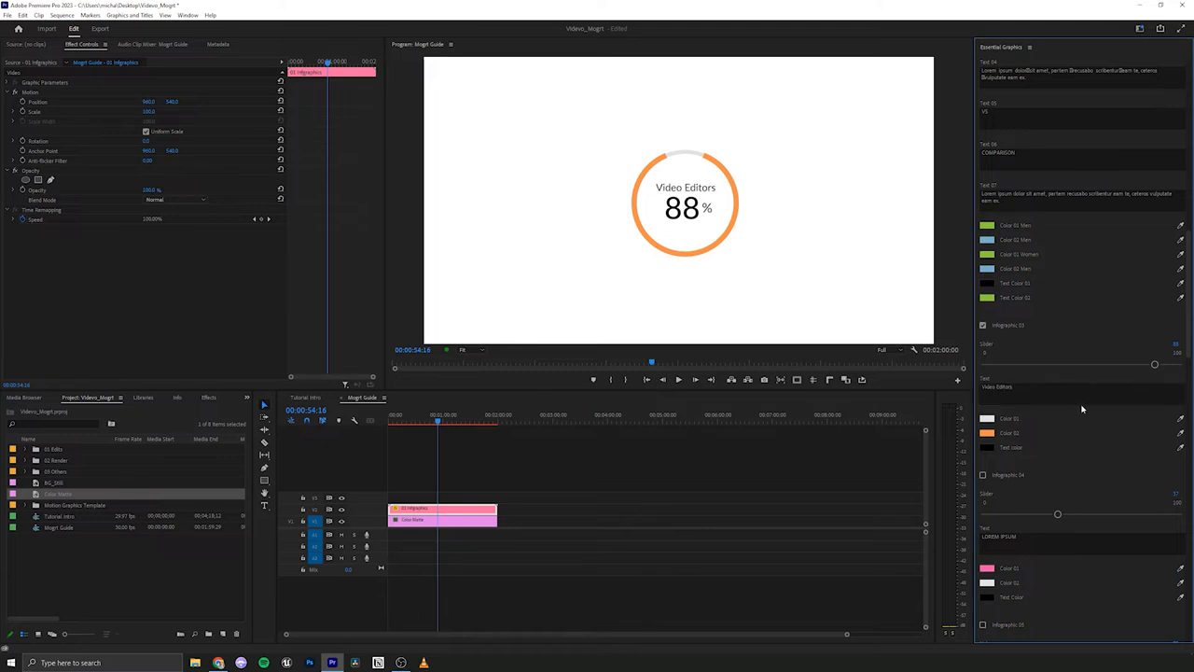
mouse_move(684, 157)
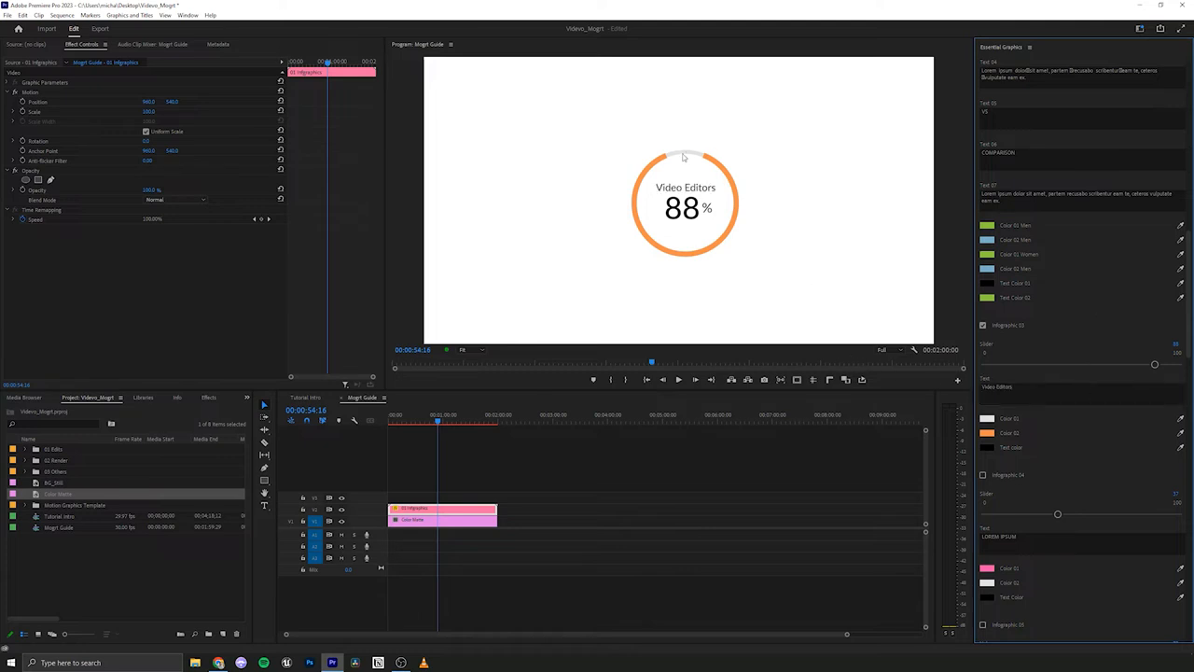
mouse_move(702, 250)
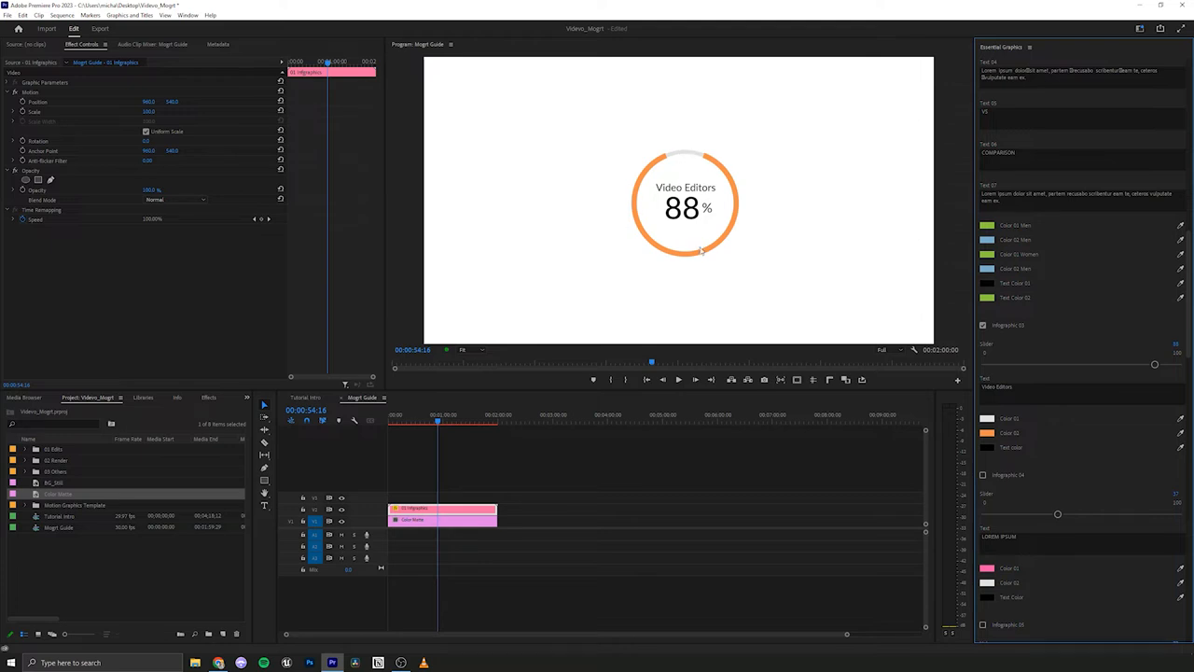
mouse_move(742, 193)
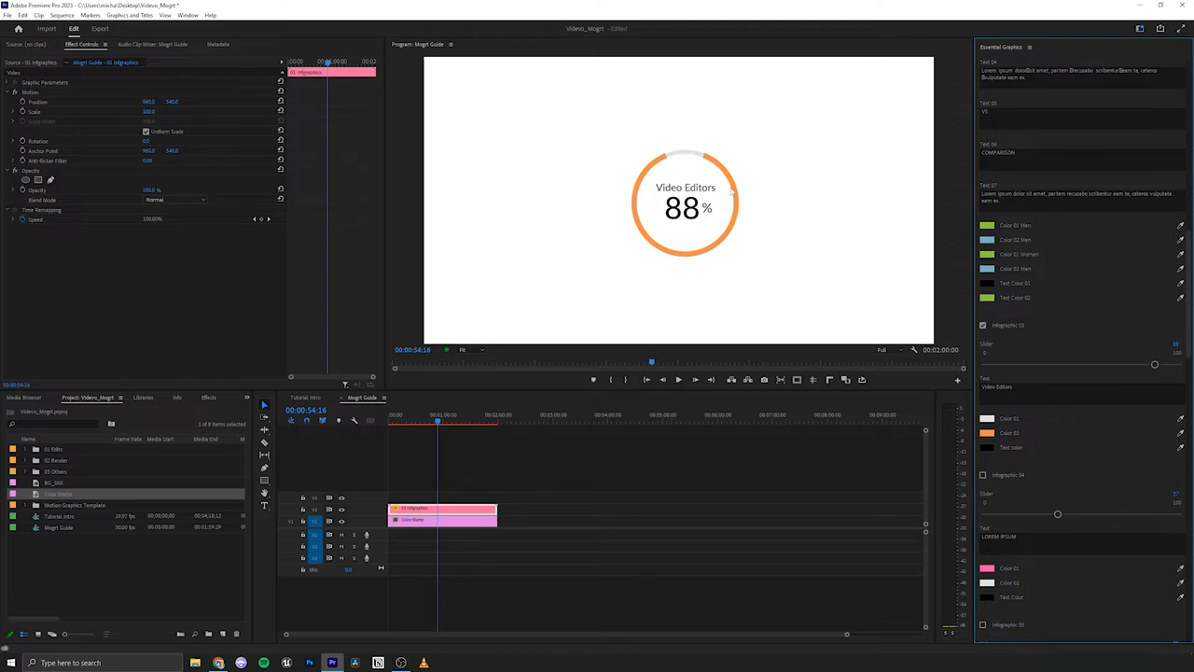
mouse_move(778, 258)
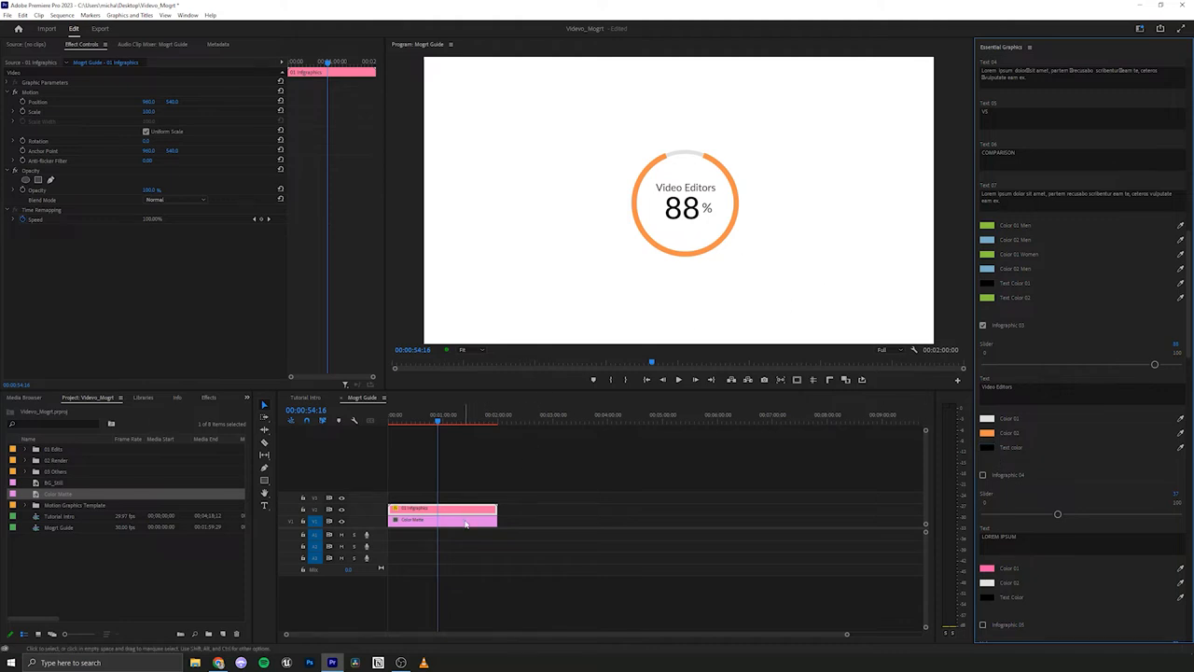
mouse_move(465, 523)
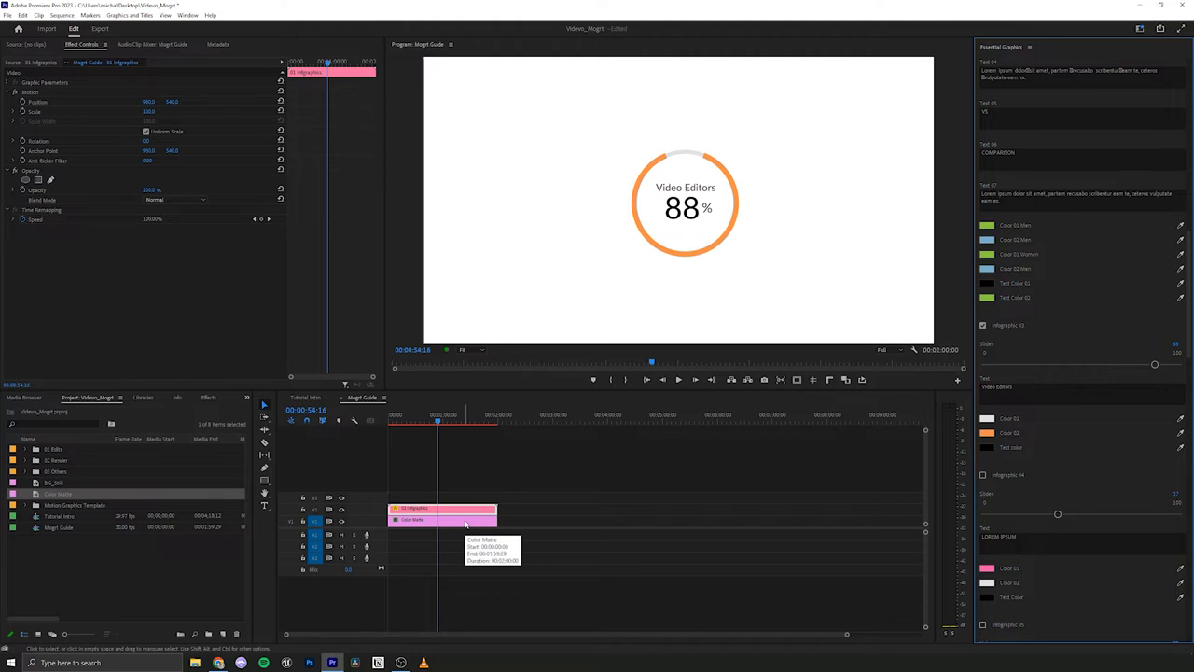
mouse_move(508, 532)
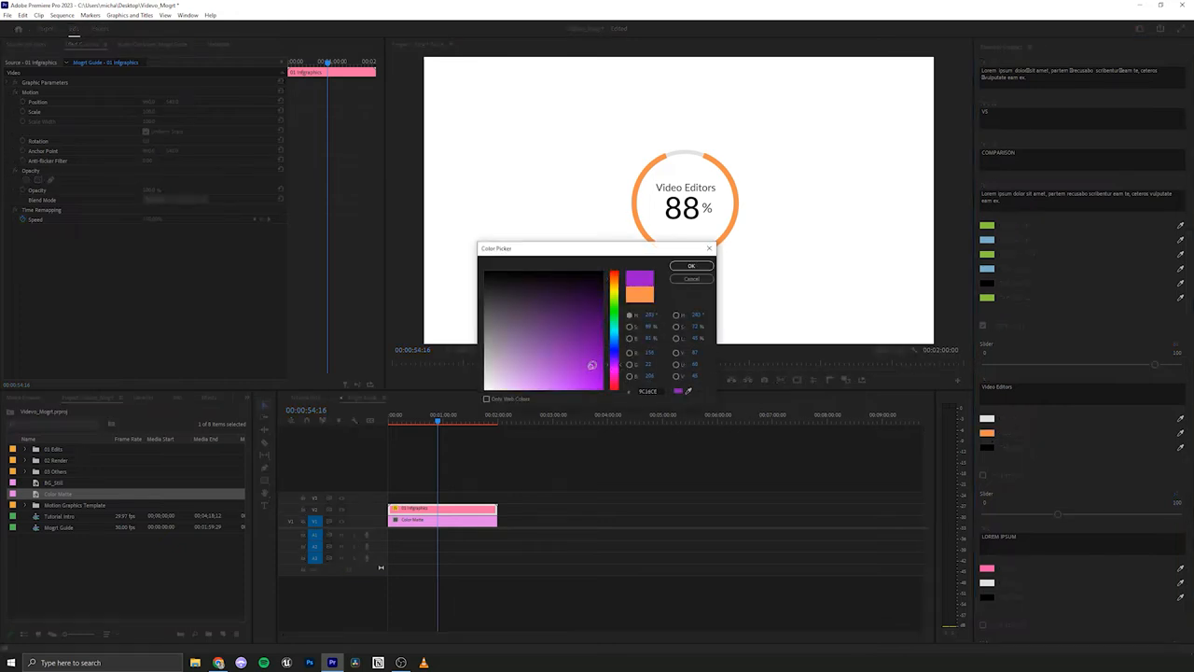
Set the ring's Color 02 to purple and its track's Color 01 to grey
click(691, 266)
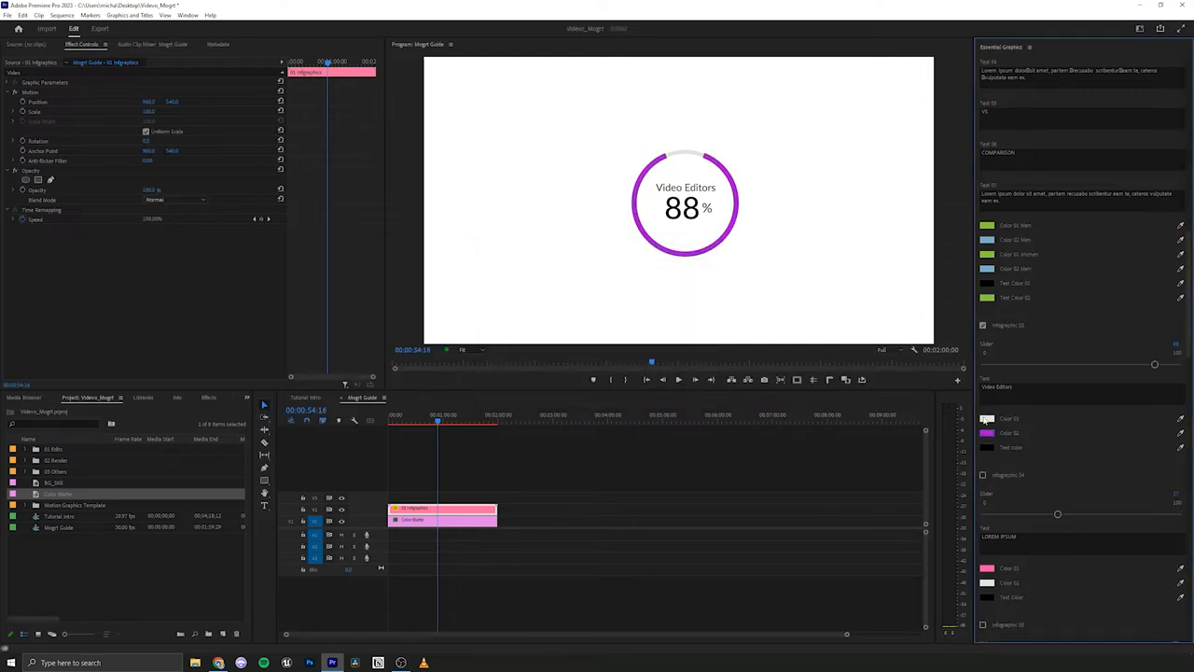
click(987, 418)
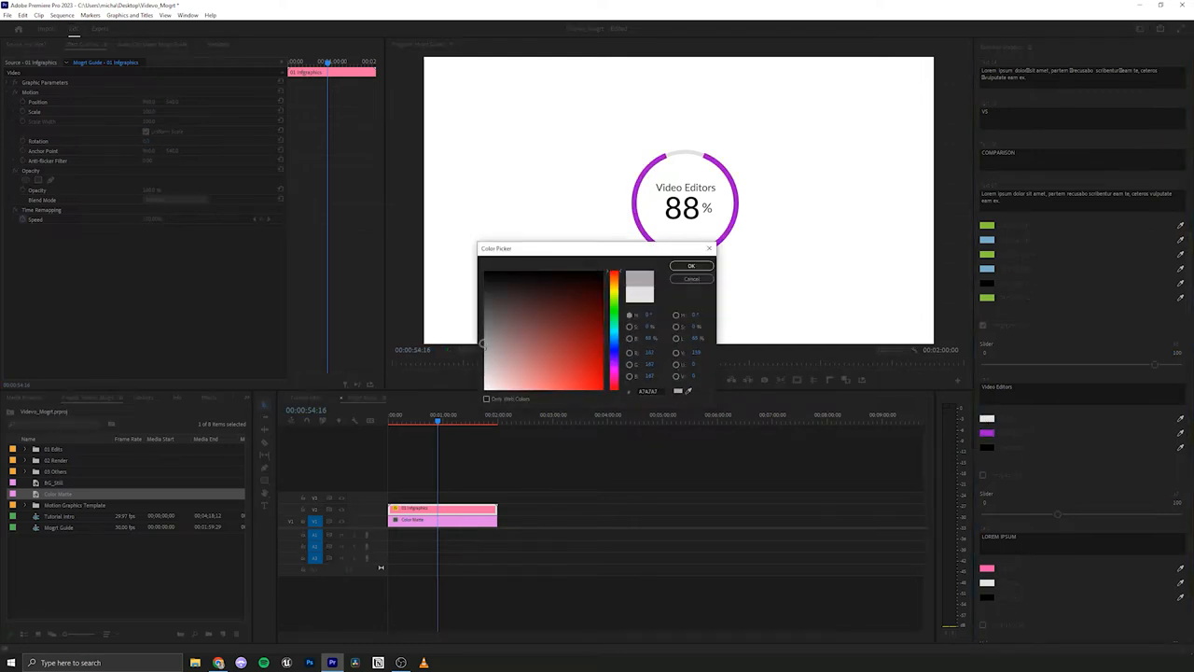
click(691, 265)
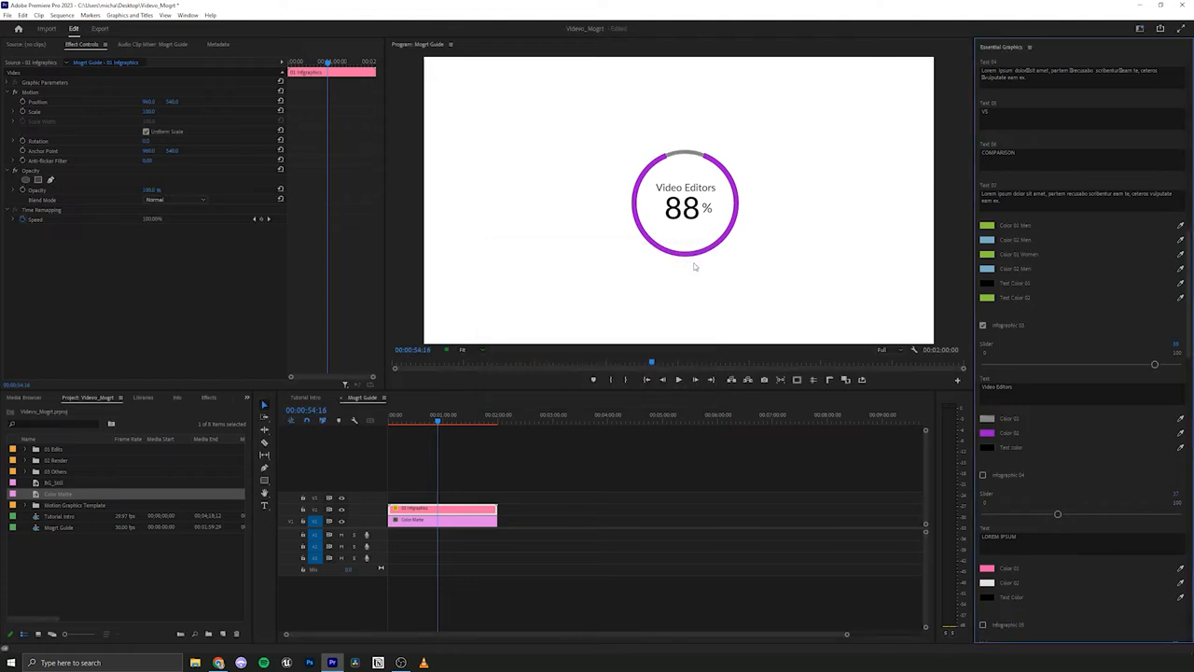
click(426, 423)
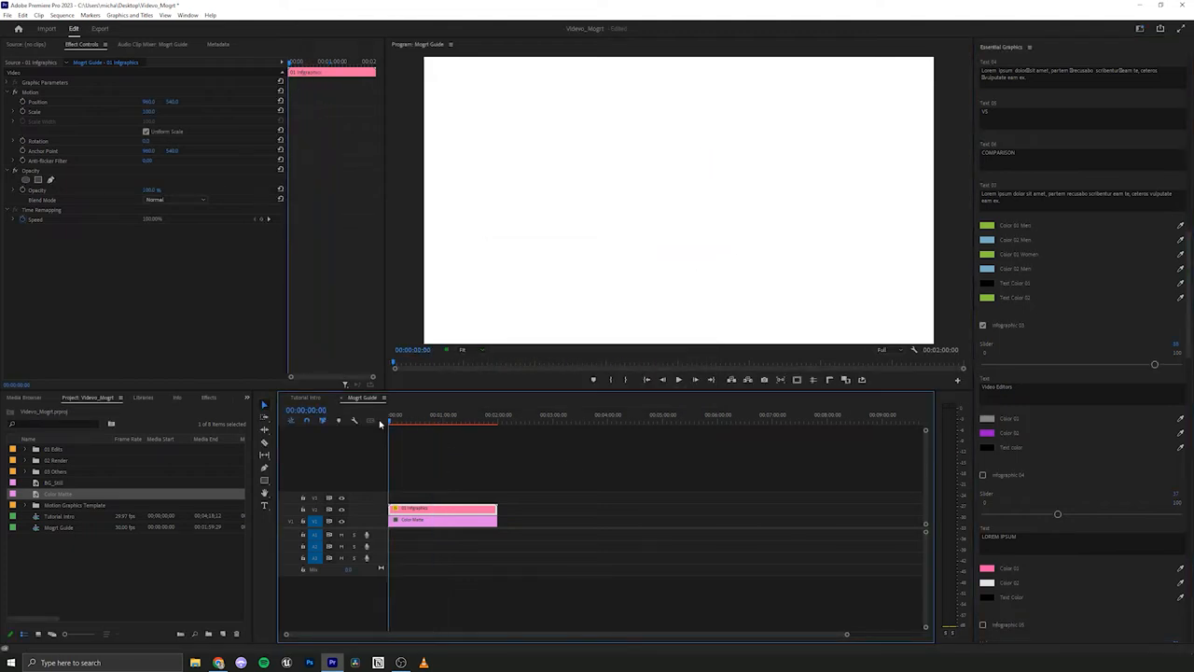
Place a second 01 Infographics clip on V2 and enable Infographic 01 in Edit
click(677, 380)
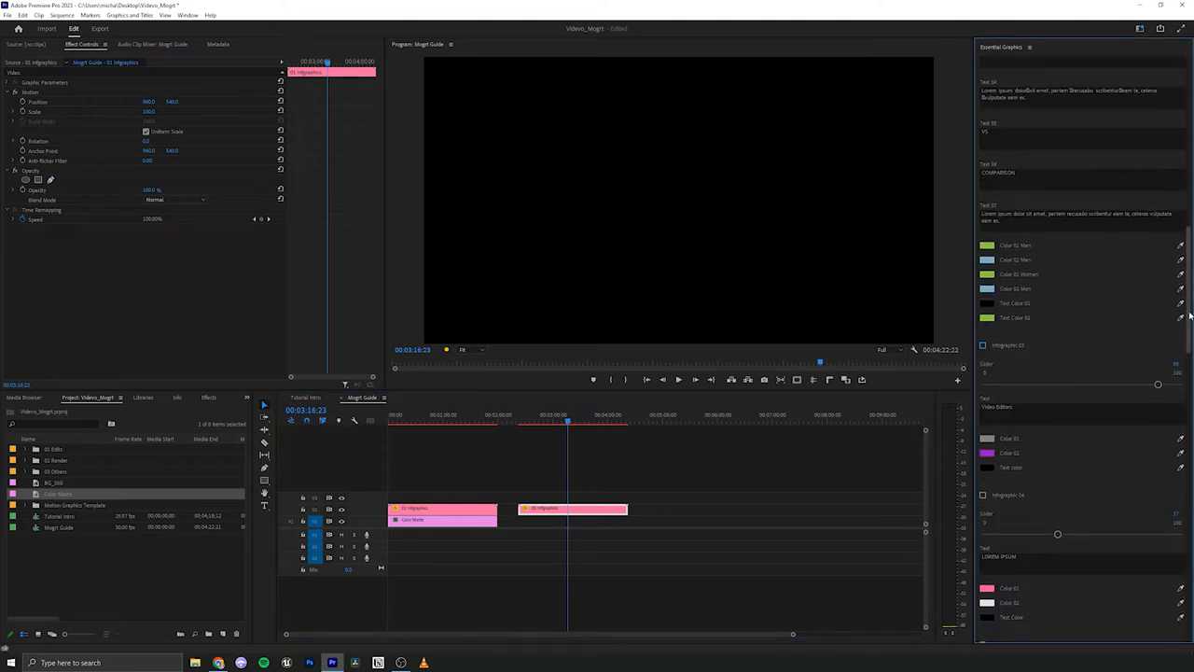
click(1007, 65)
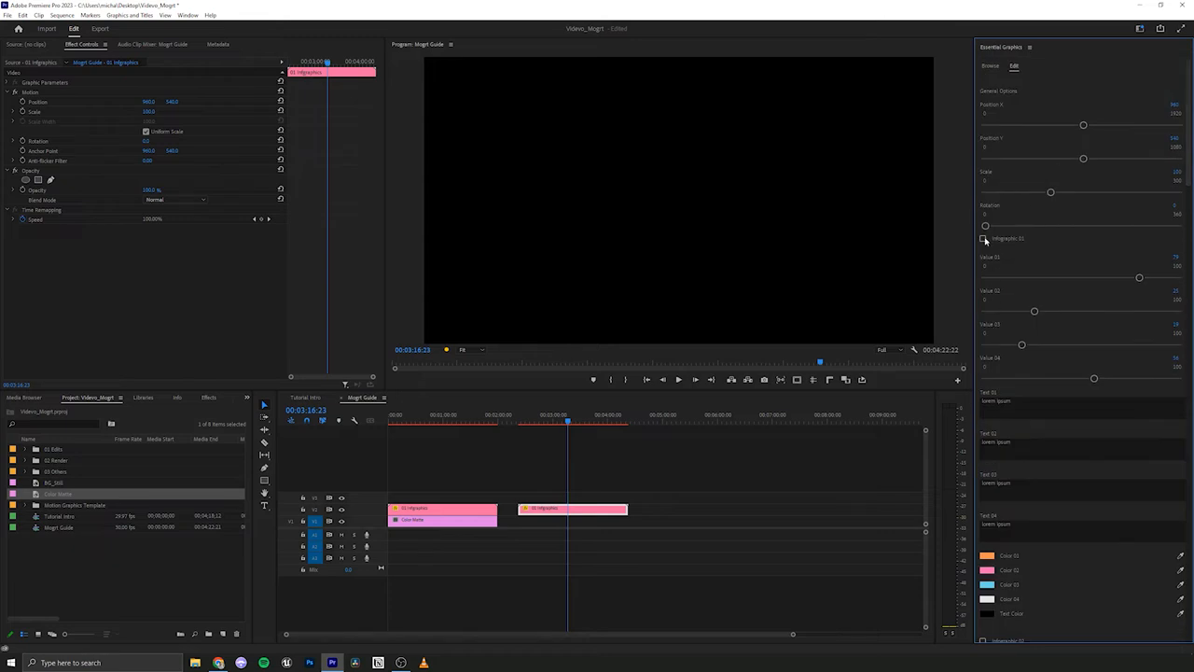
click(983, 238)
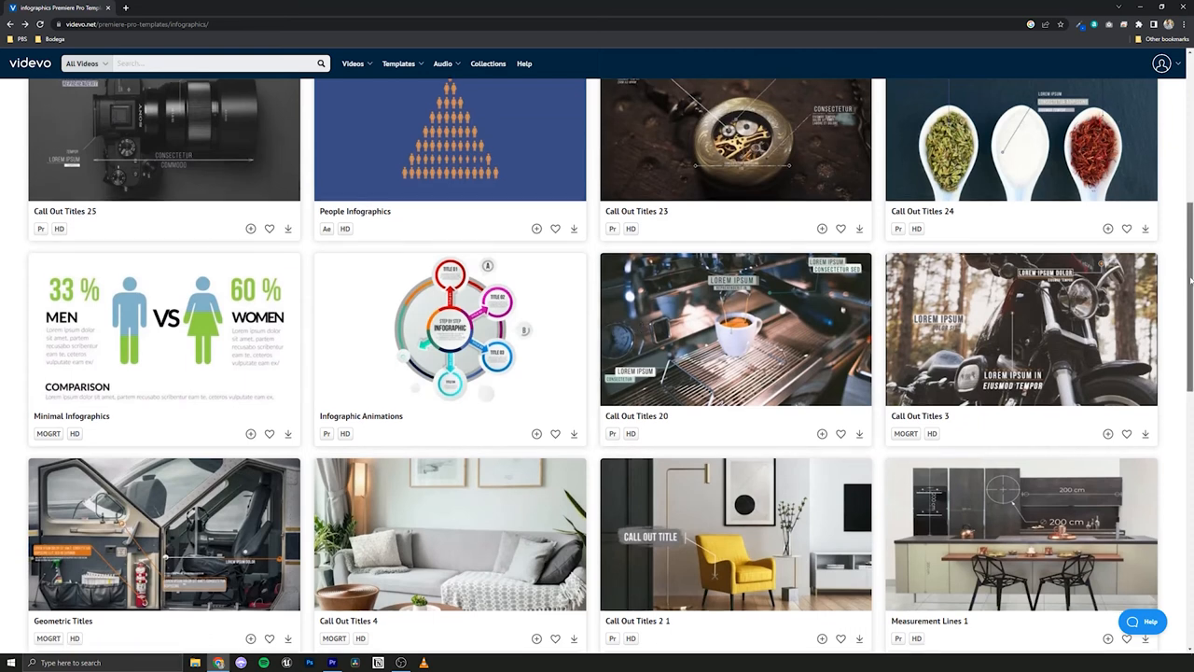
Scroll the infographics templates list and open the Geometric Titles template page
scroll(down, 3)
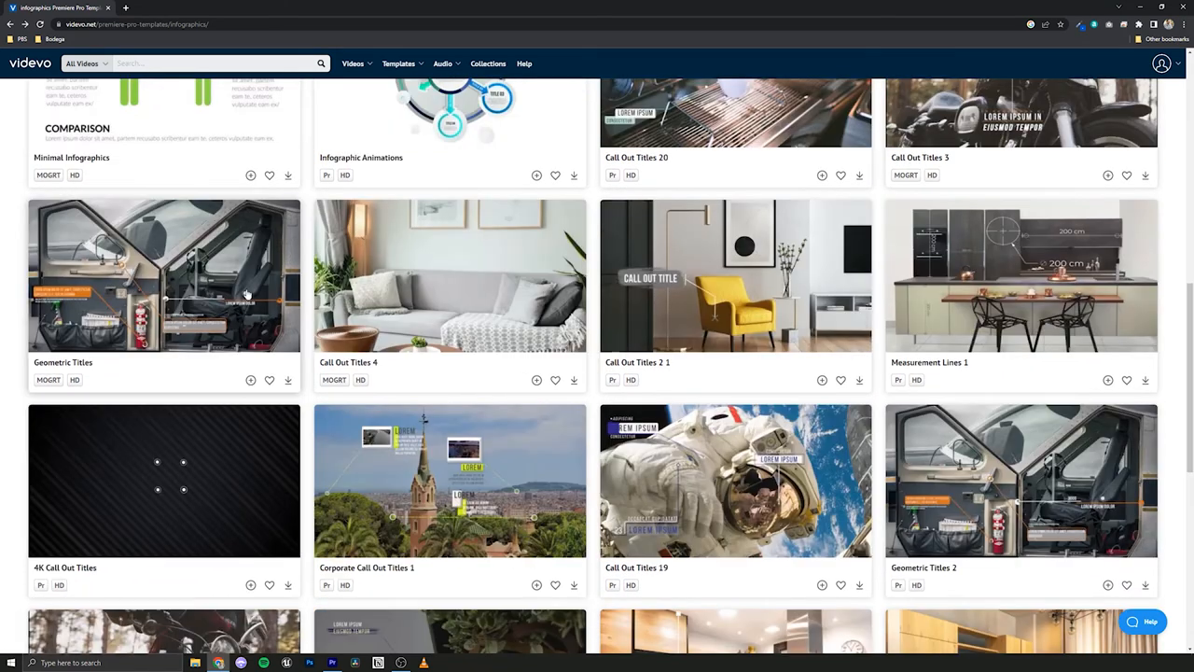
mouse_move(171, 271)
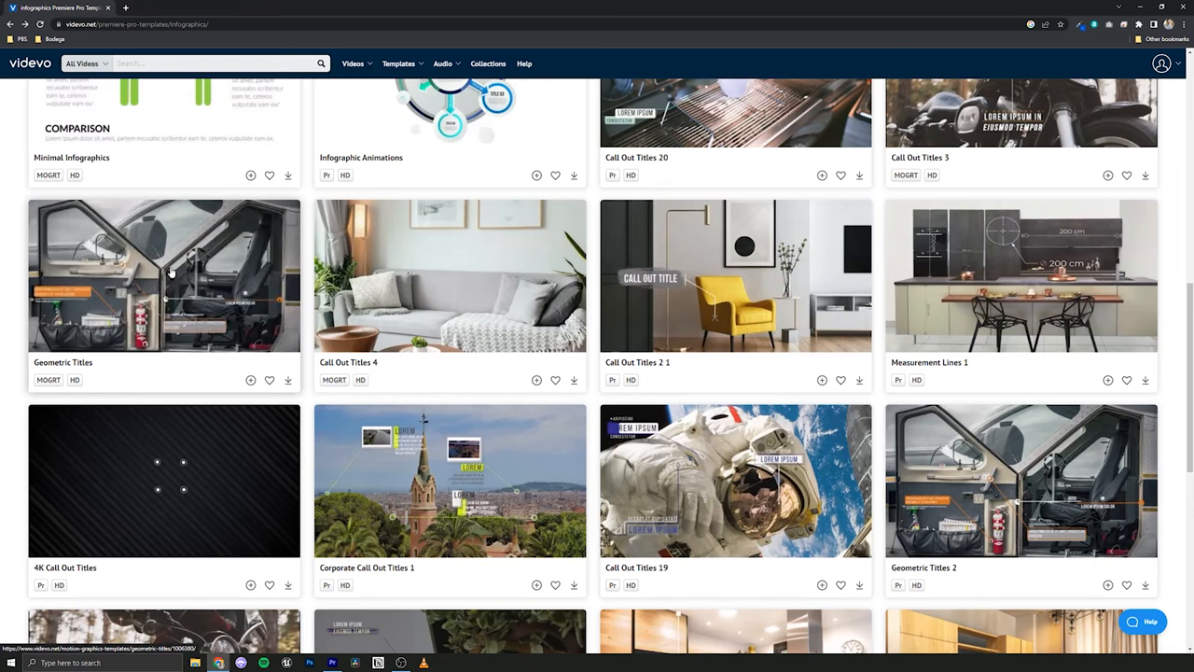
click(168, 275)
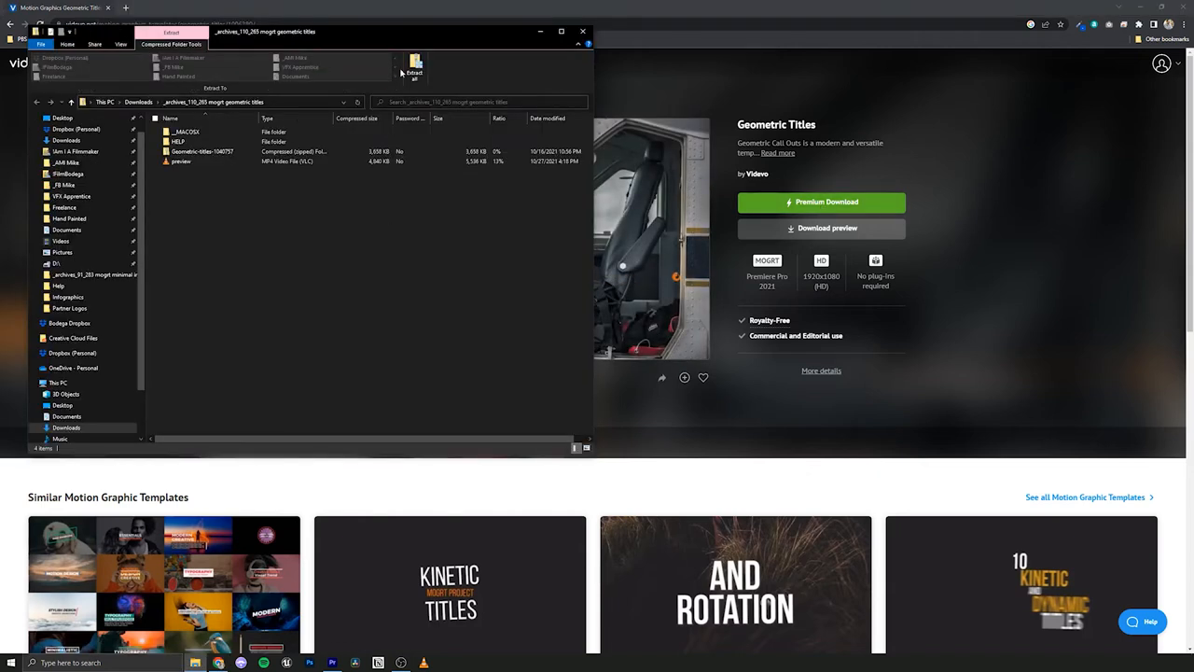
Extract the Geometric Titles zip and open Geometric-titles-1040757 > MOGRTS
click(414, 67)
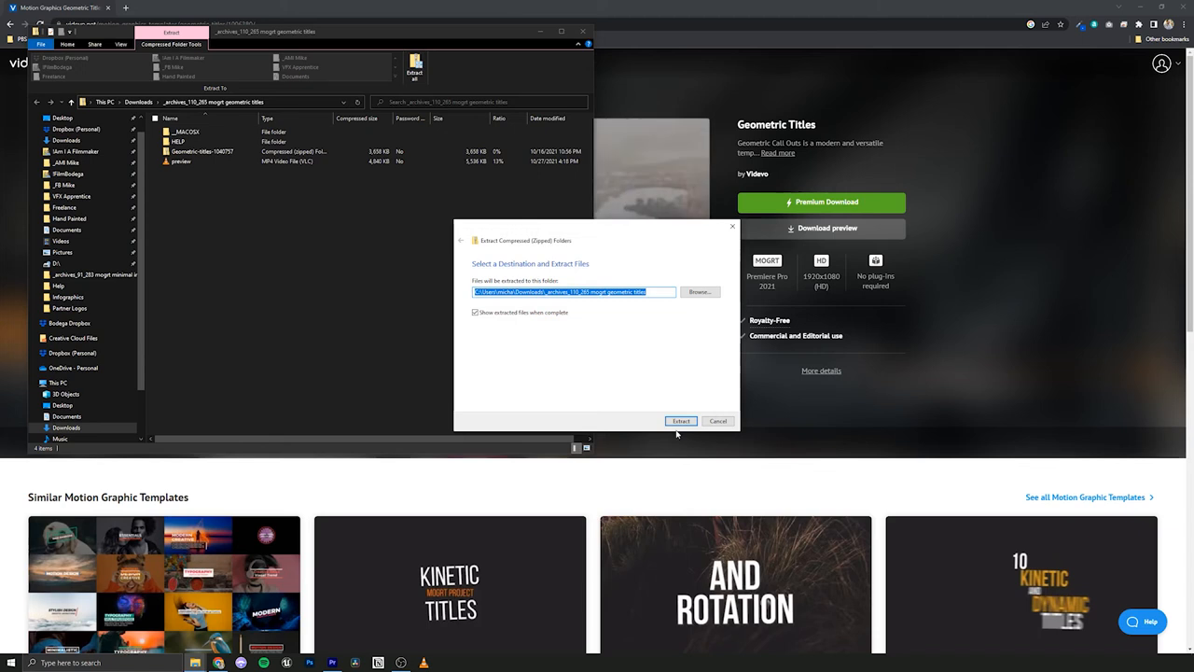
click(680, 420)
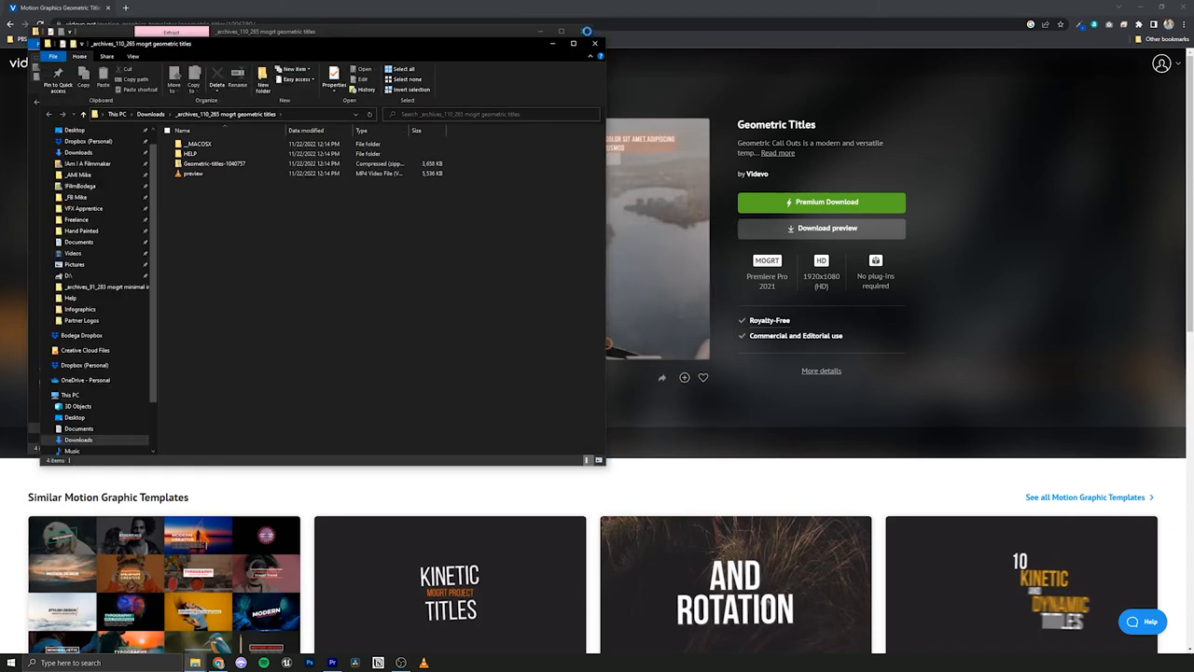
click(214, 163)
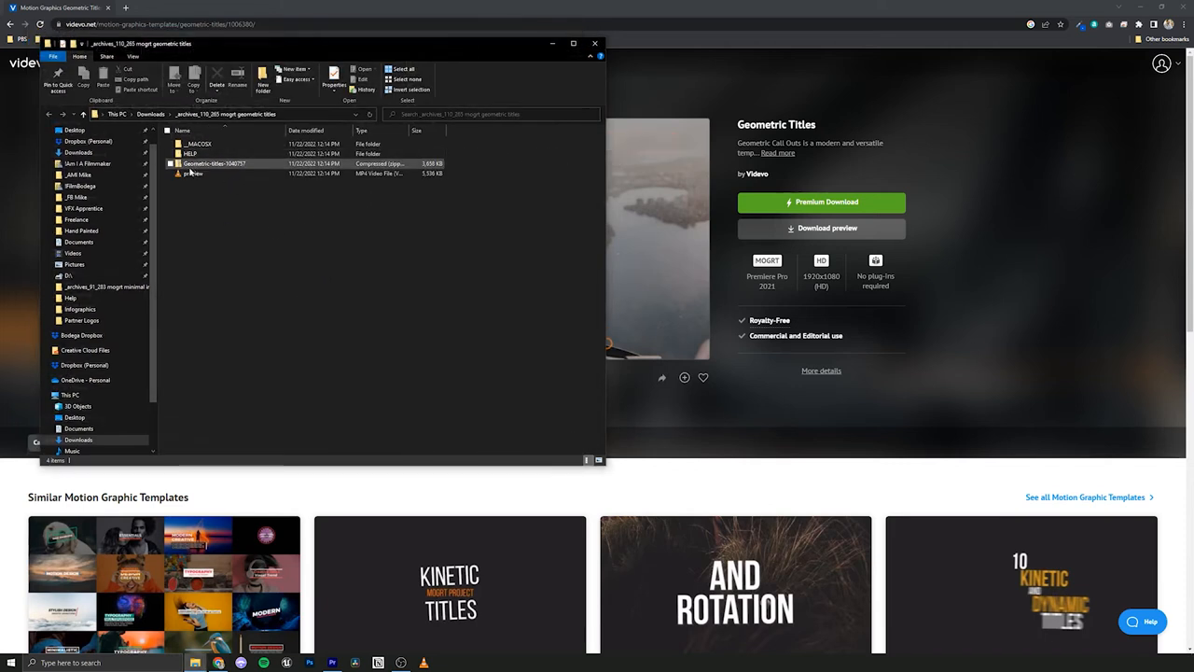
click(214, 164)
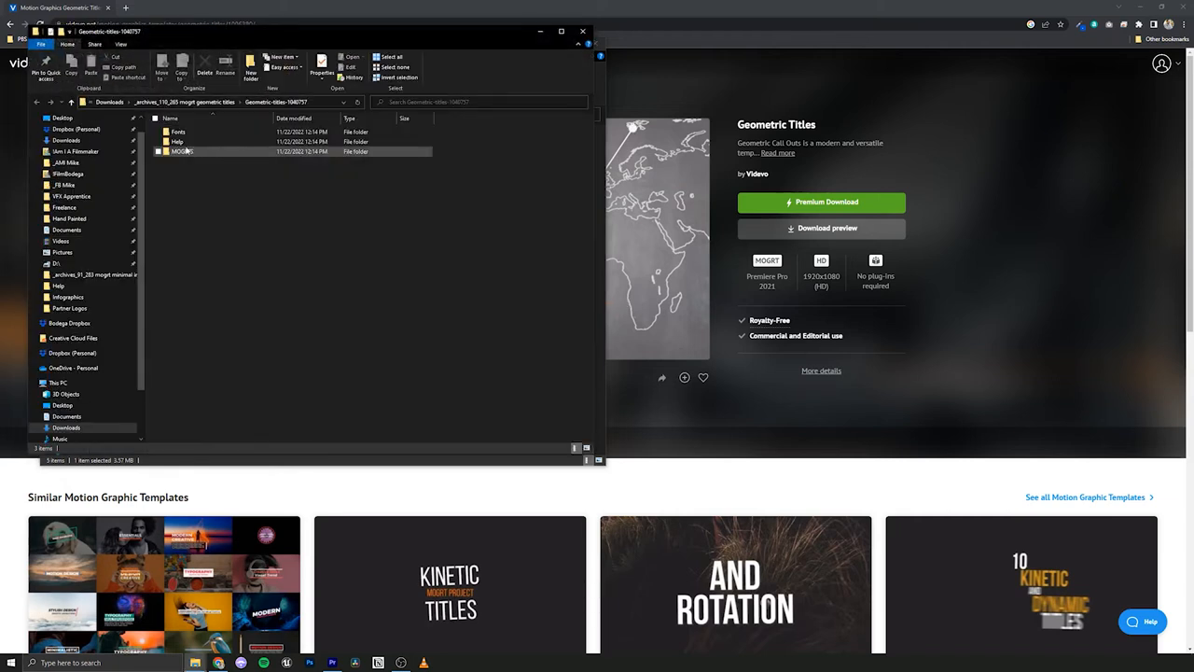
double_click(181, 151)
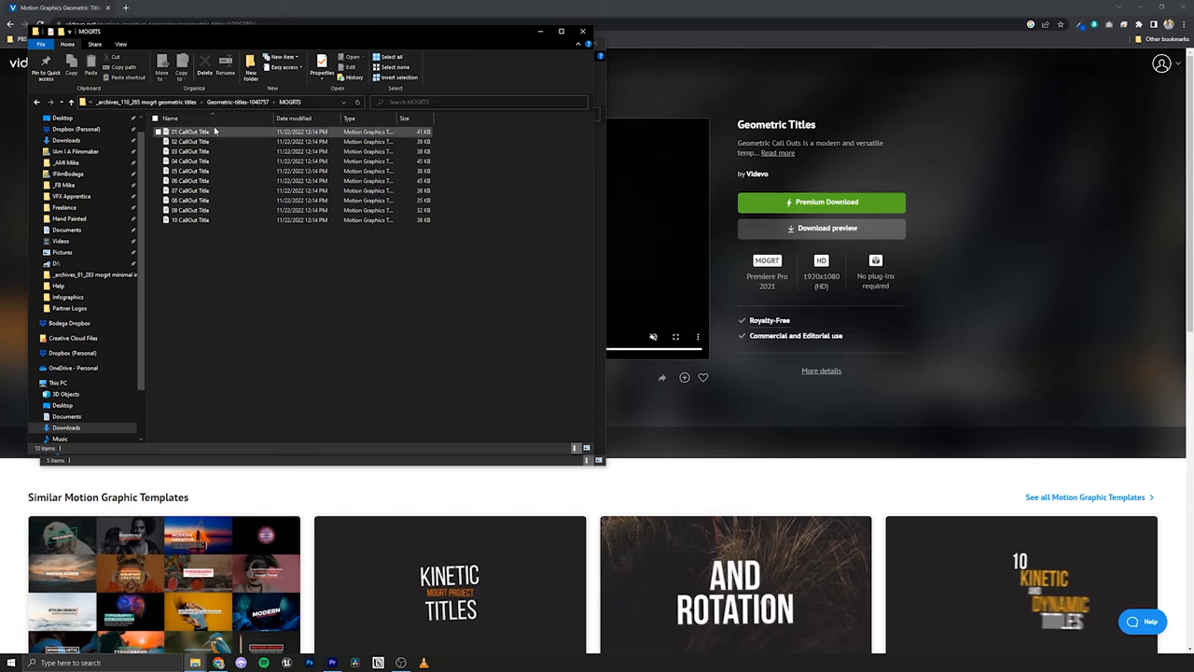
mouse_move(202, 127)
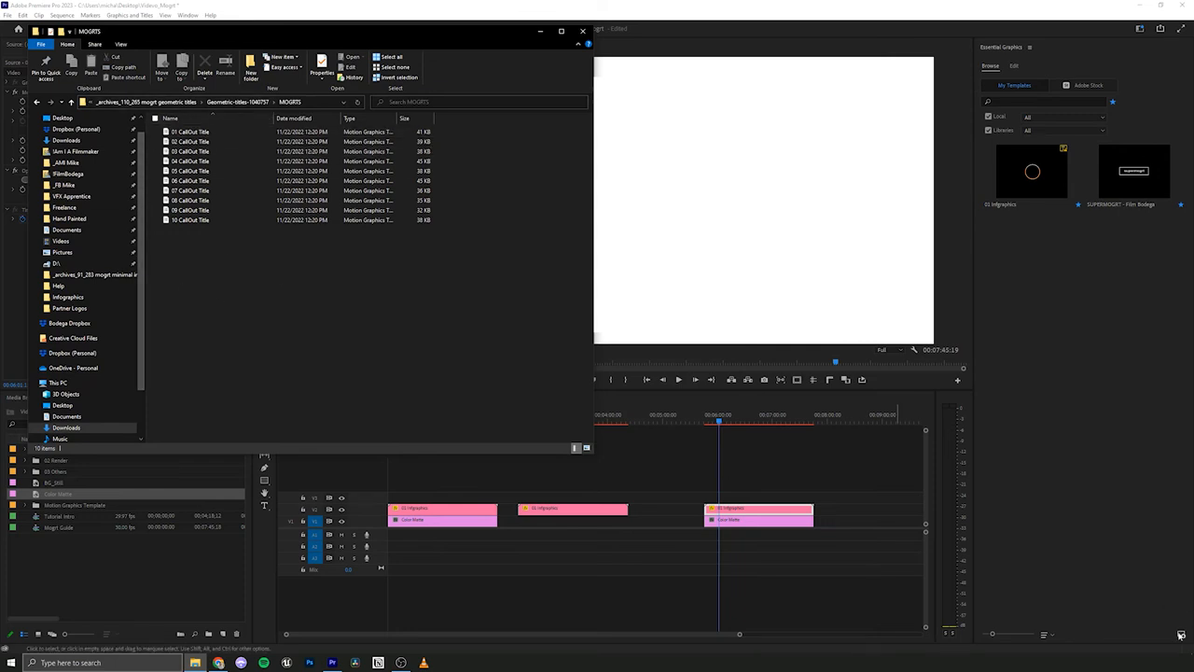
mouse_move(994, 580)
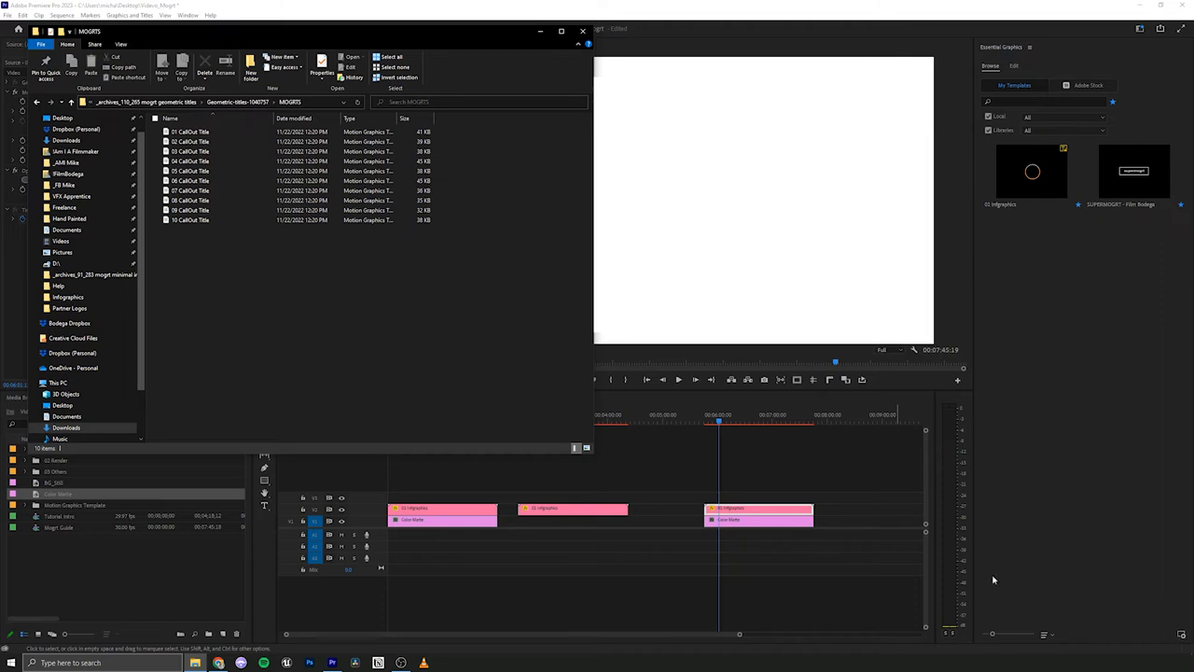
Select the first CallOut Title file, then return to Premiere's Essential Graphics browser
click(190, 180)
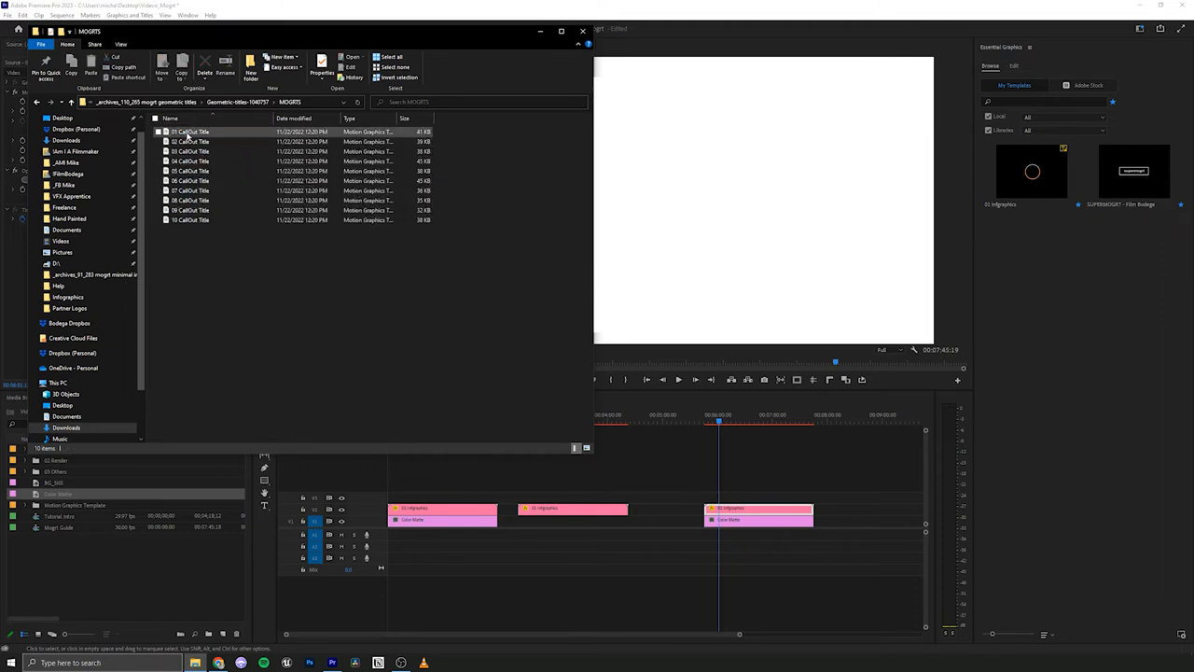
click(188, 129)
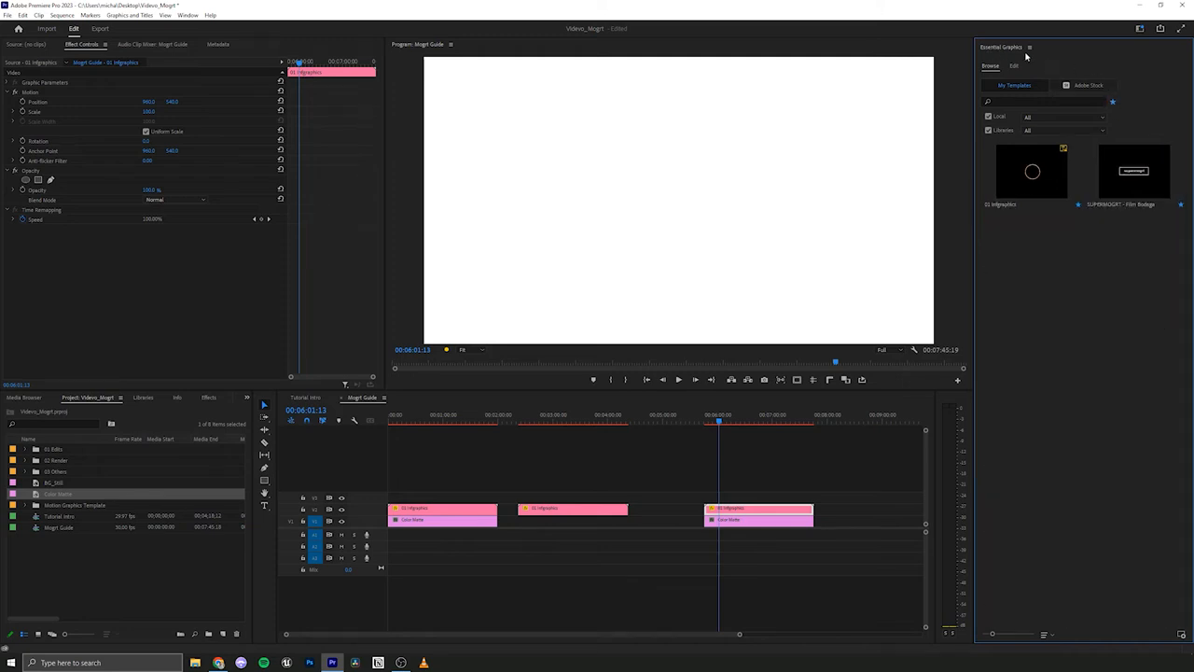
Add Downloads > Geometric-titles-1040757 > MOGRTS under Manage Additional Folders
click(1041, 45)
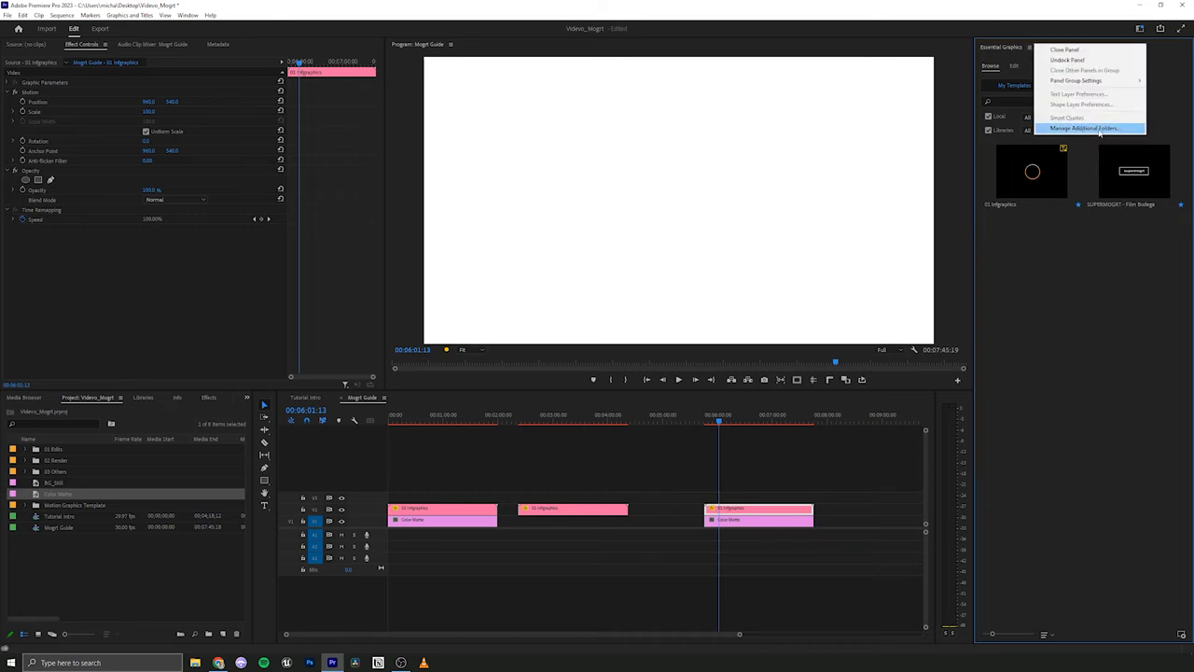
click(1083, 131)
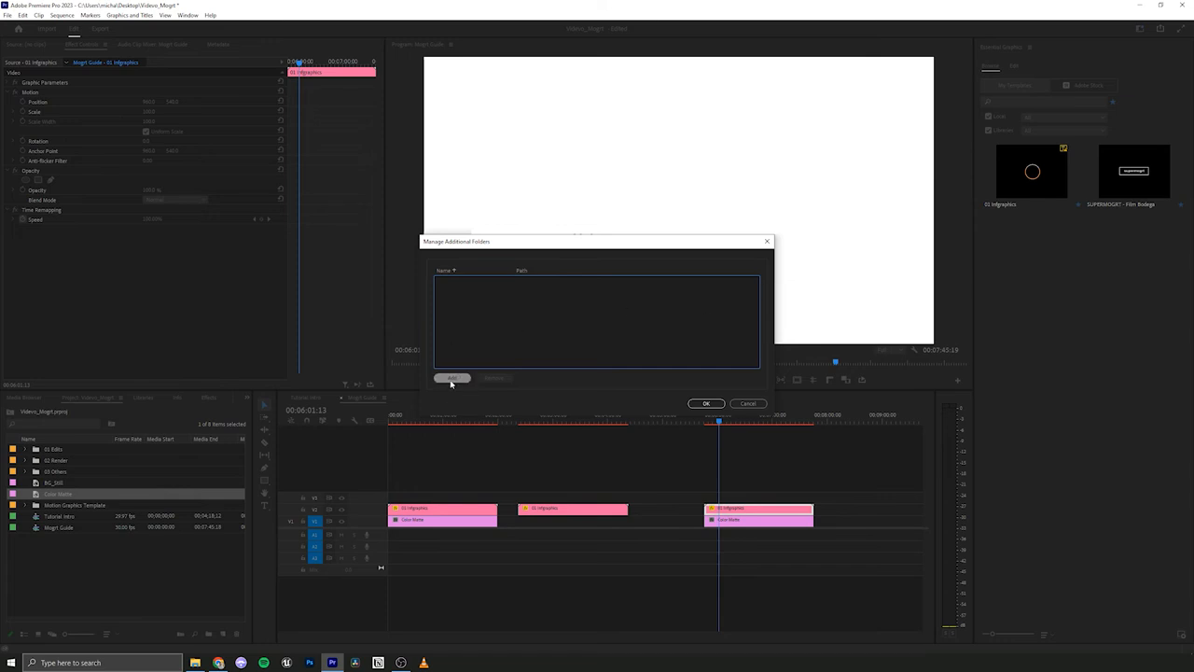
click(453, 378)
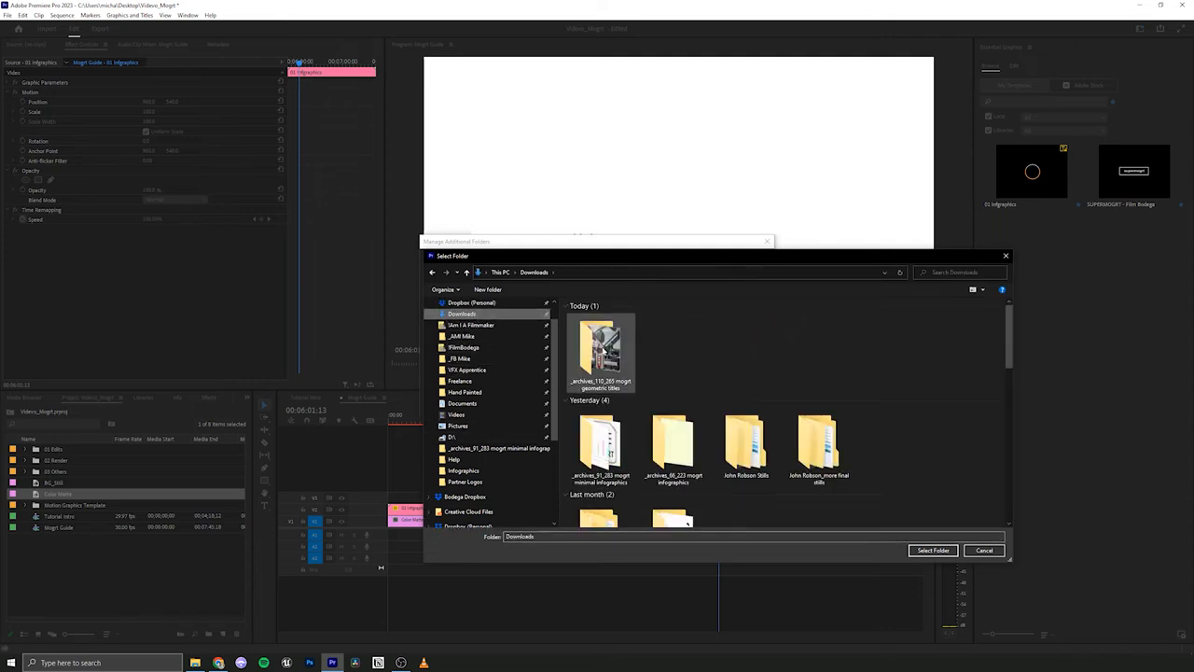
double_click(601, 350)
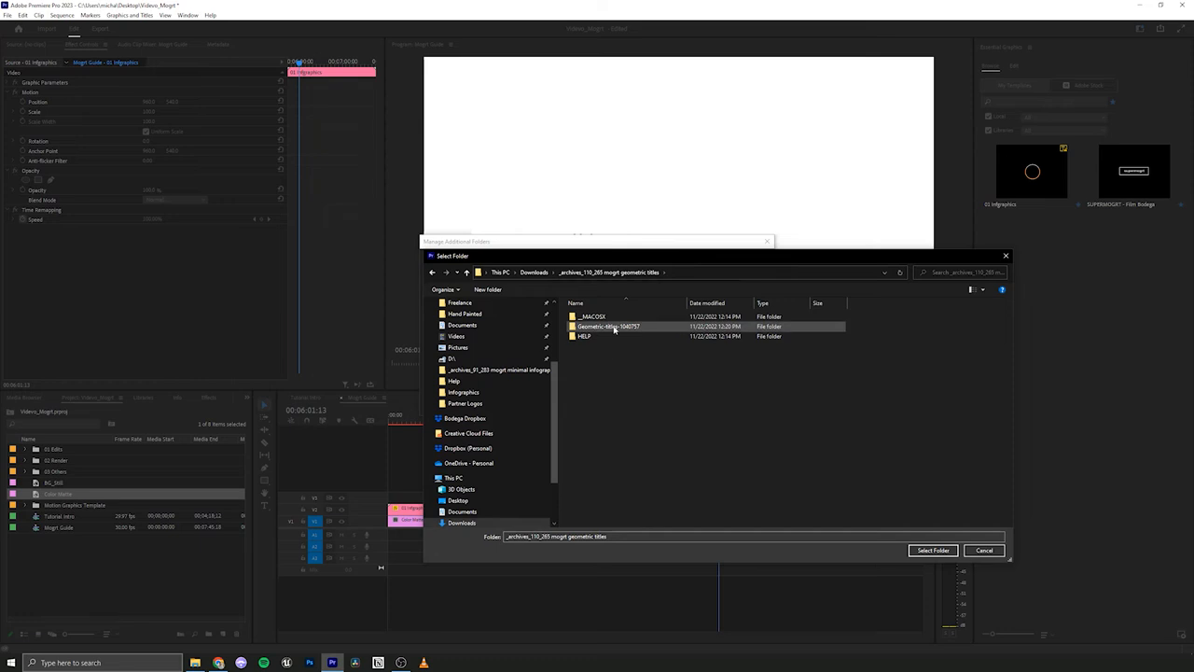
double_click(609, 325)
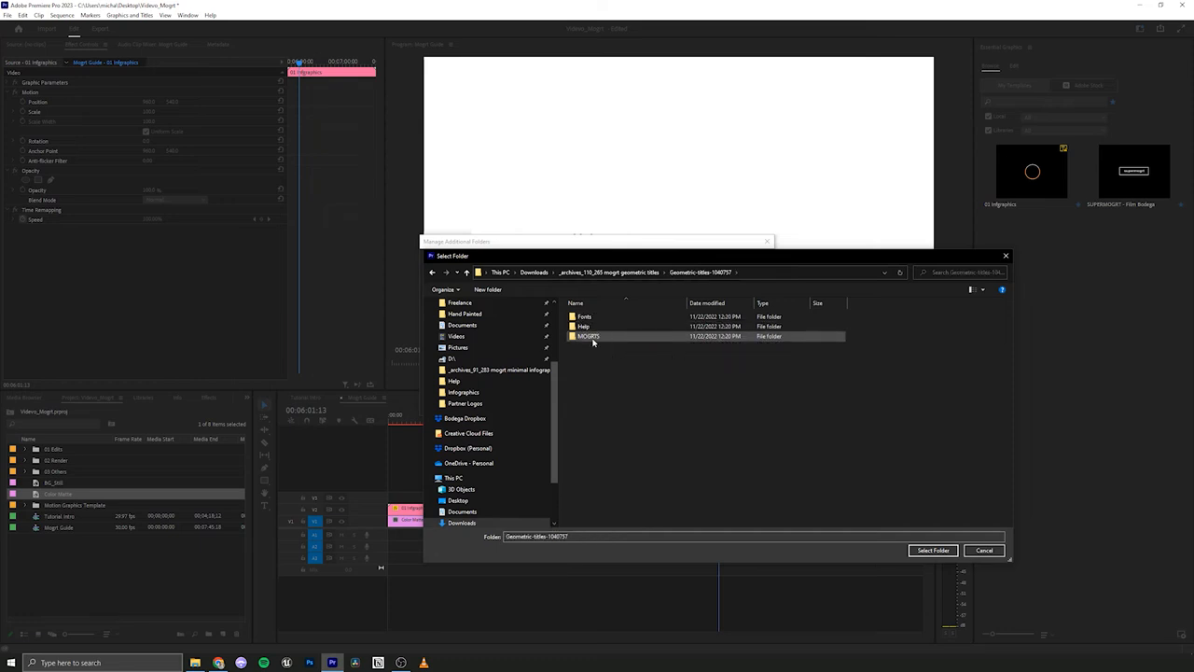
double_click(588, 336)
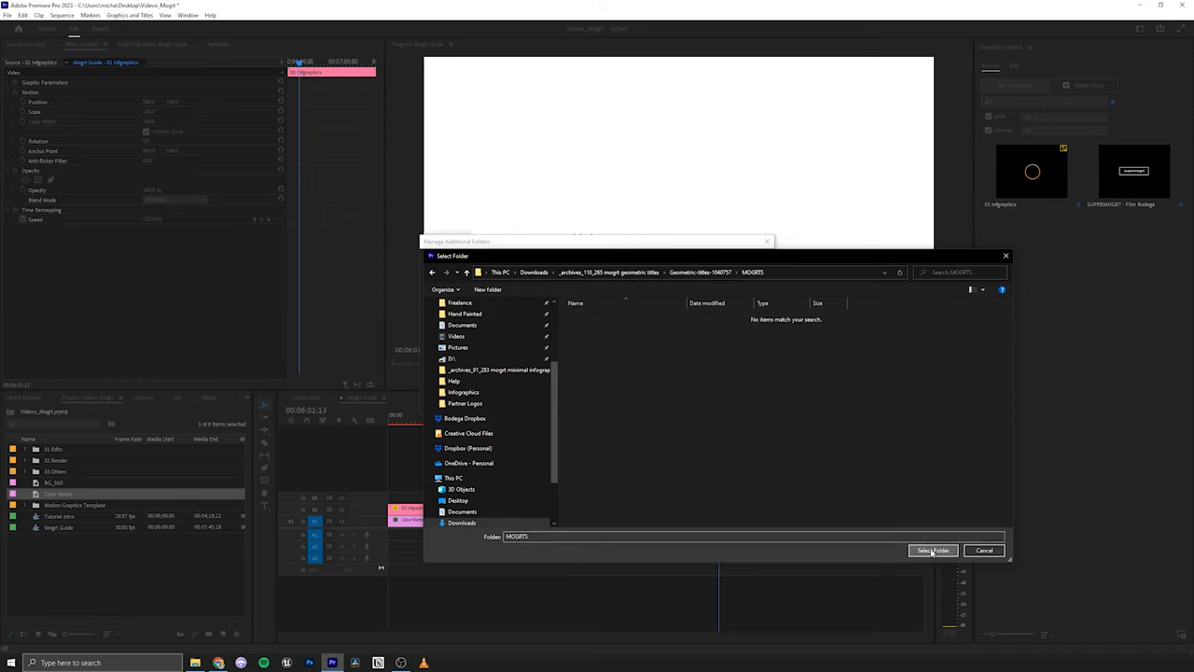
click(932, 551)
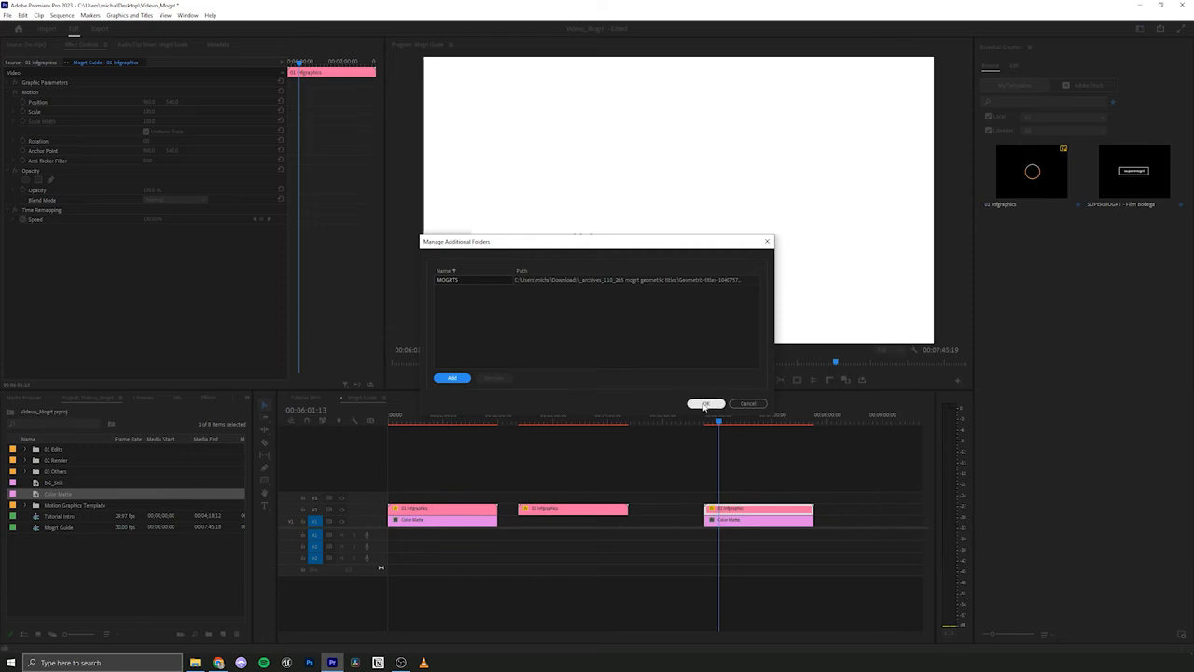
click(704, 403)
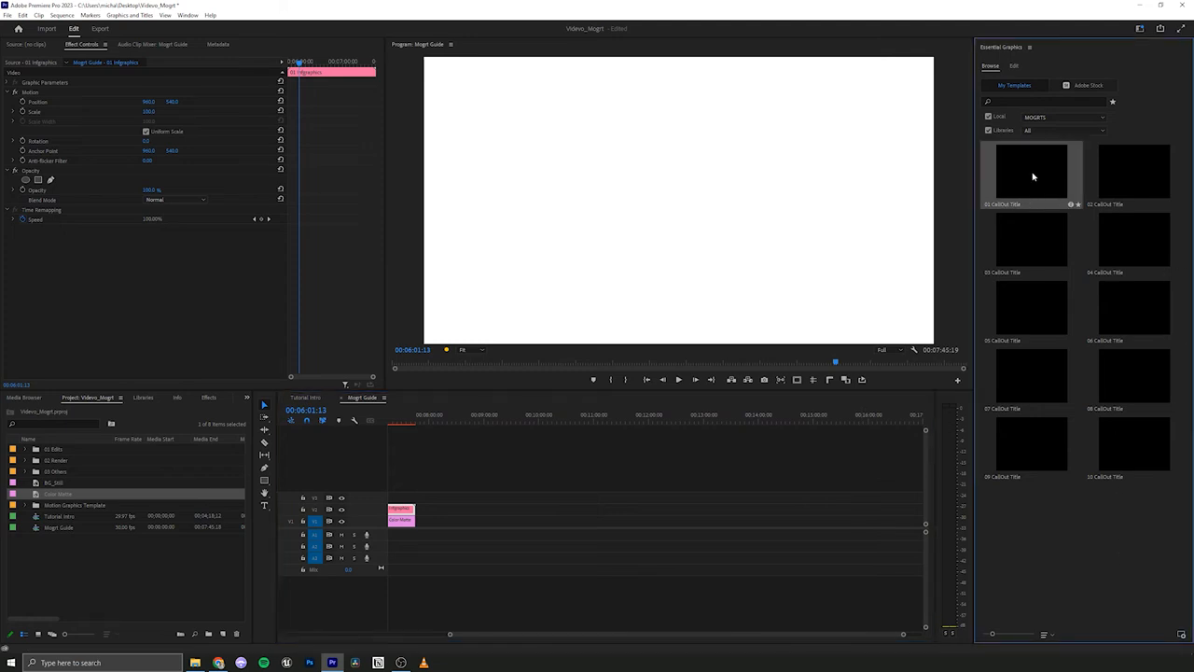
mouse_move(1038, 169)
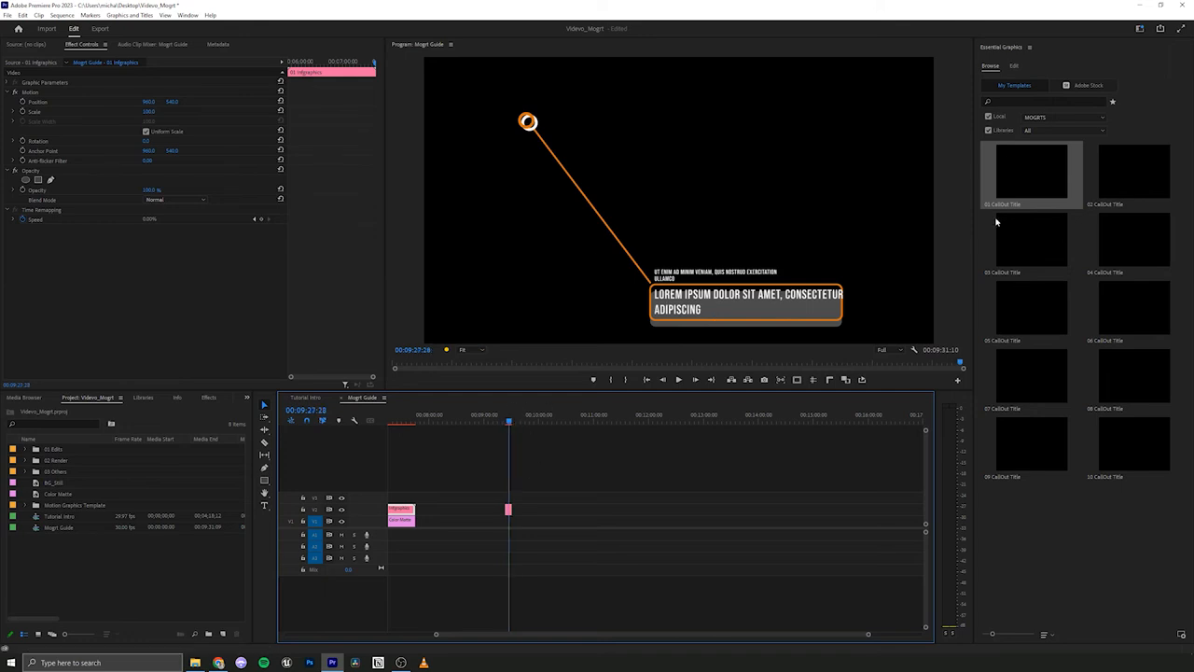
Switch the CallOut Title to Edit and expand its Global position and scale settings
click(1011, 65)
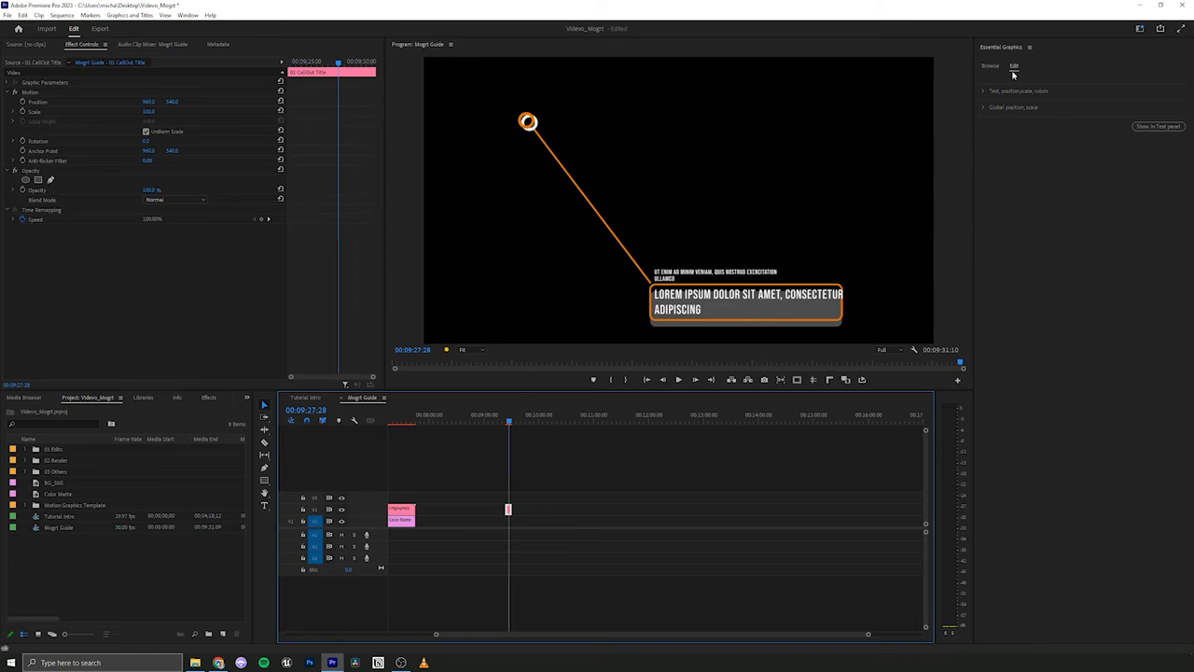
click(985, 91)
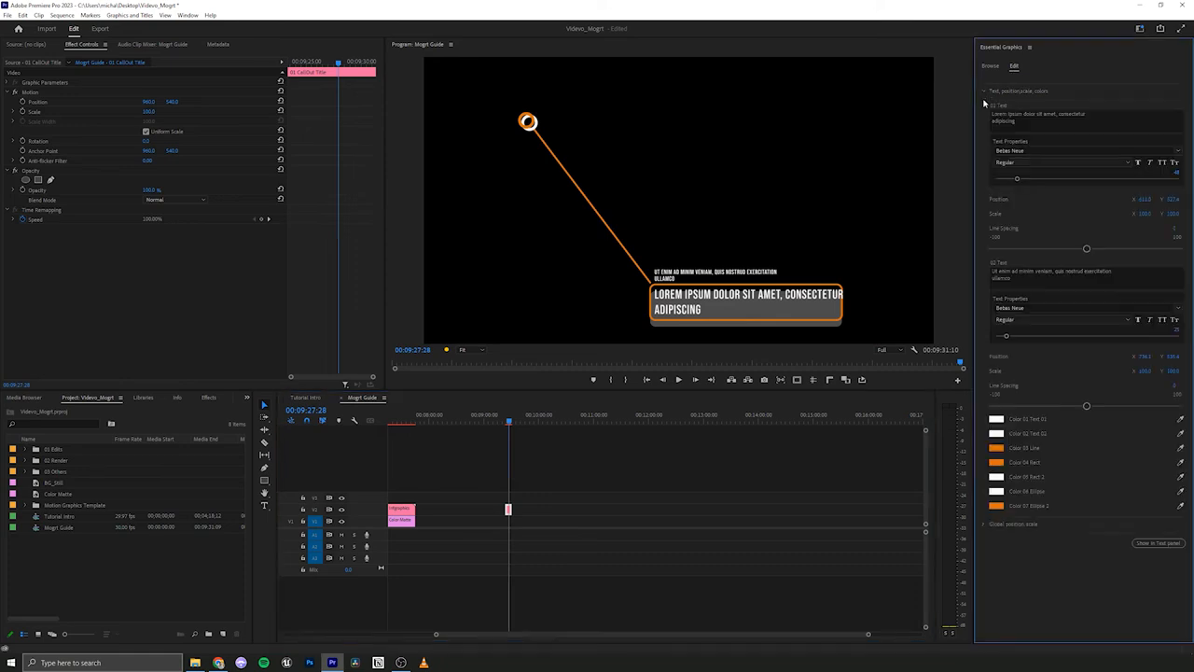
mouse_move(1077, 97)
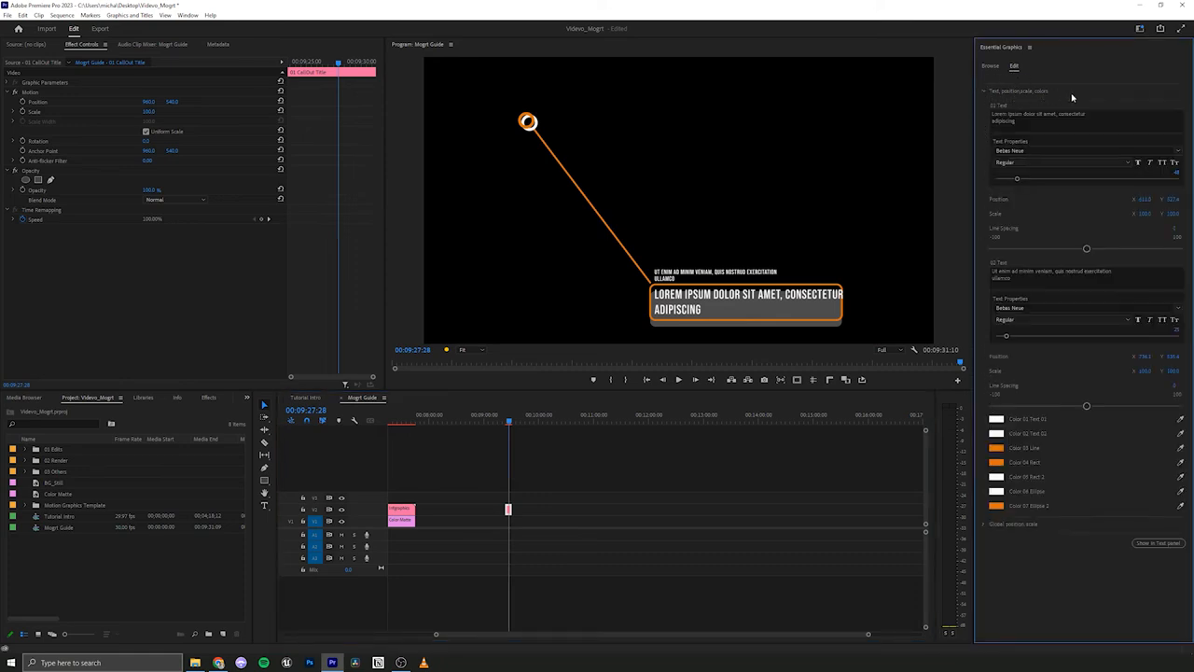
click(987, 90)
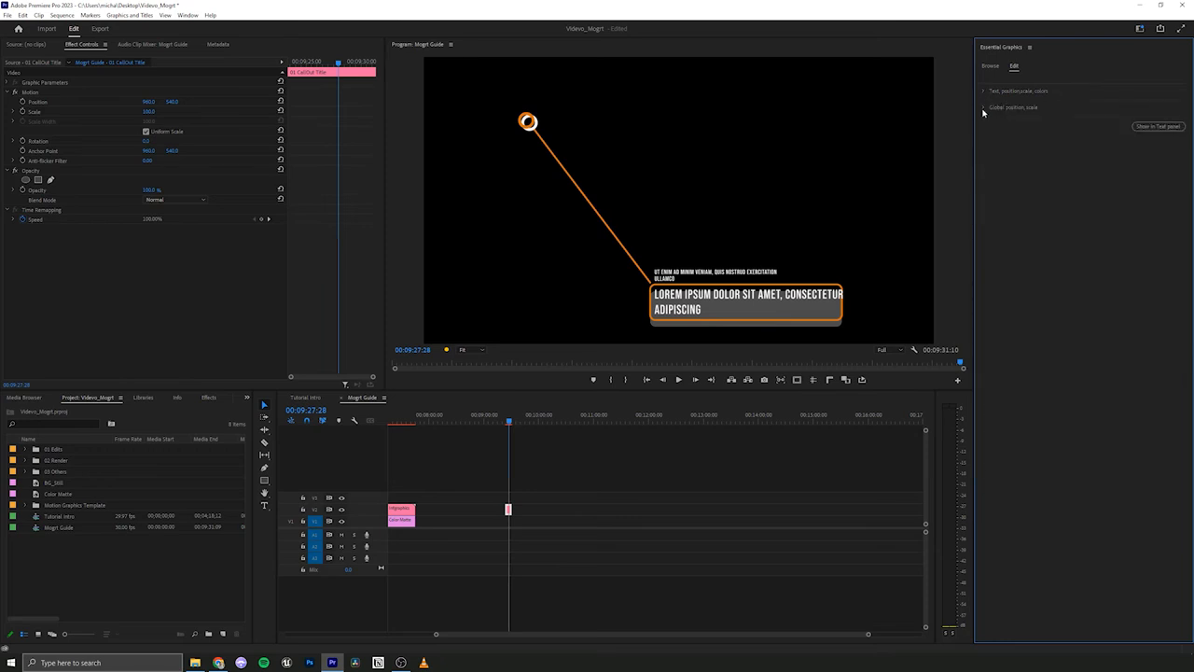
click(983, 108)
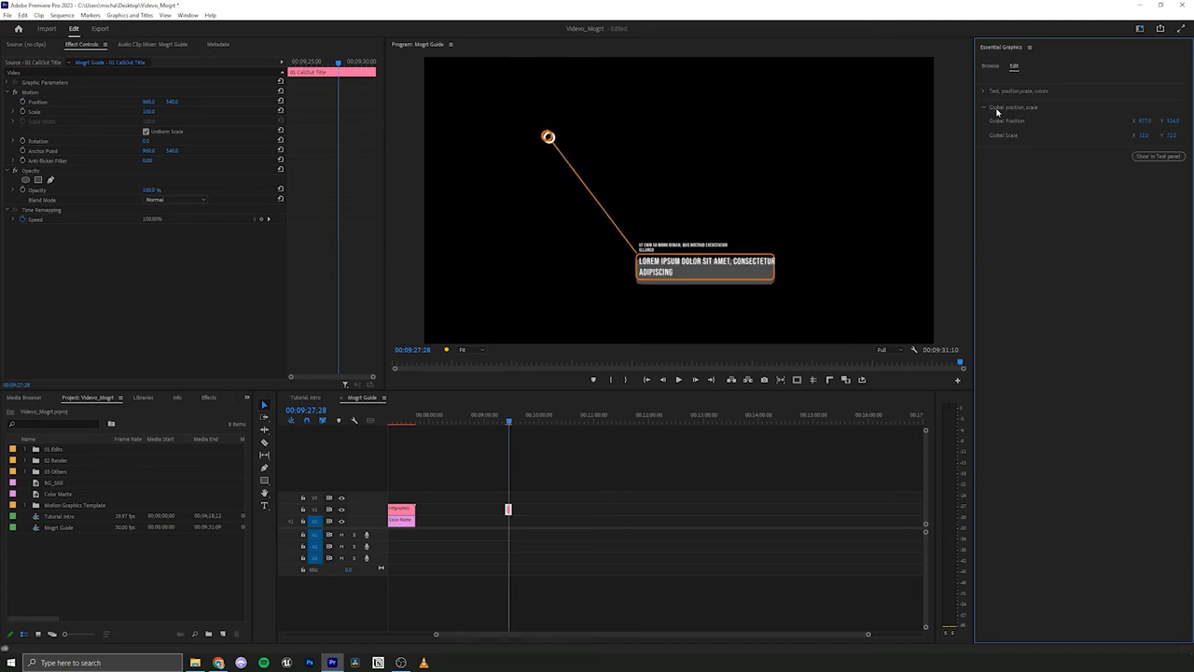
Set the callout's main text to 'Part Number 007' and clear the second text line
click(982, 92)
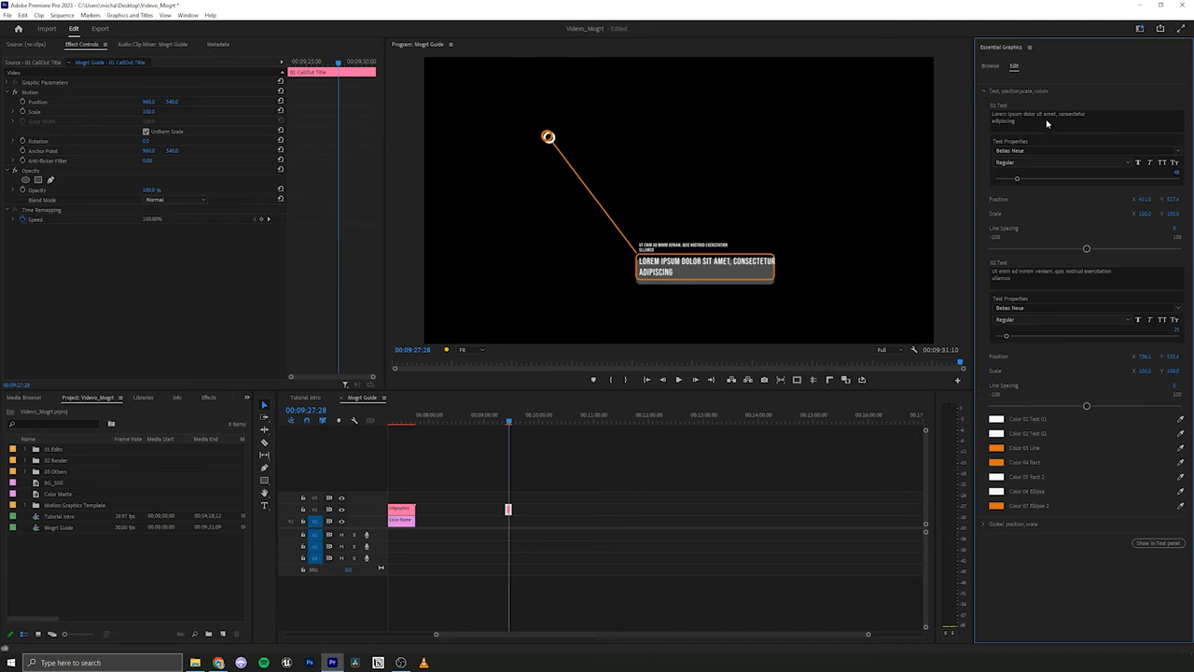
mouse_move(1047, 130)
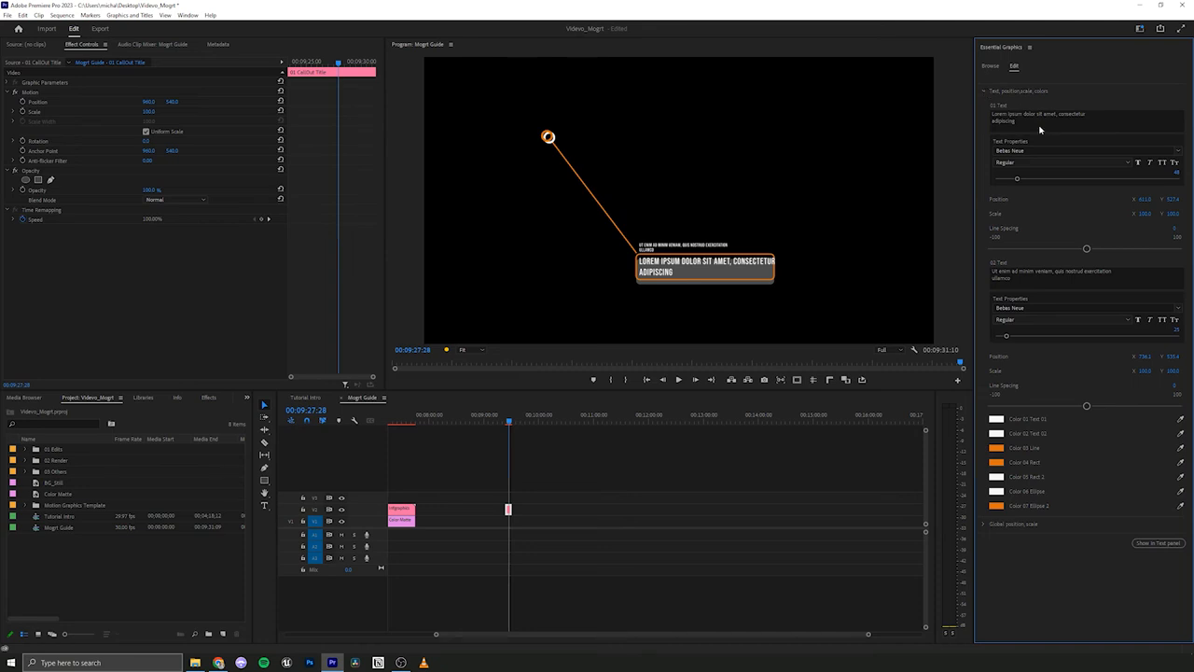
double_click(1045, 115)
text(Part Number 007)
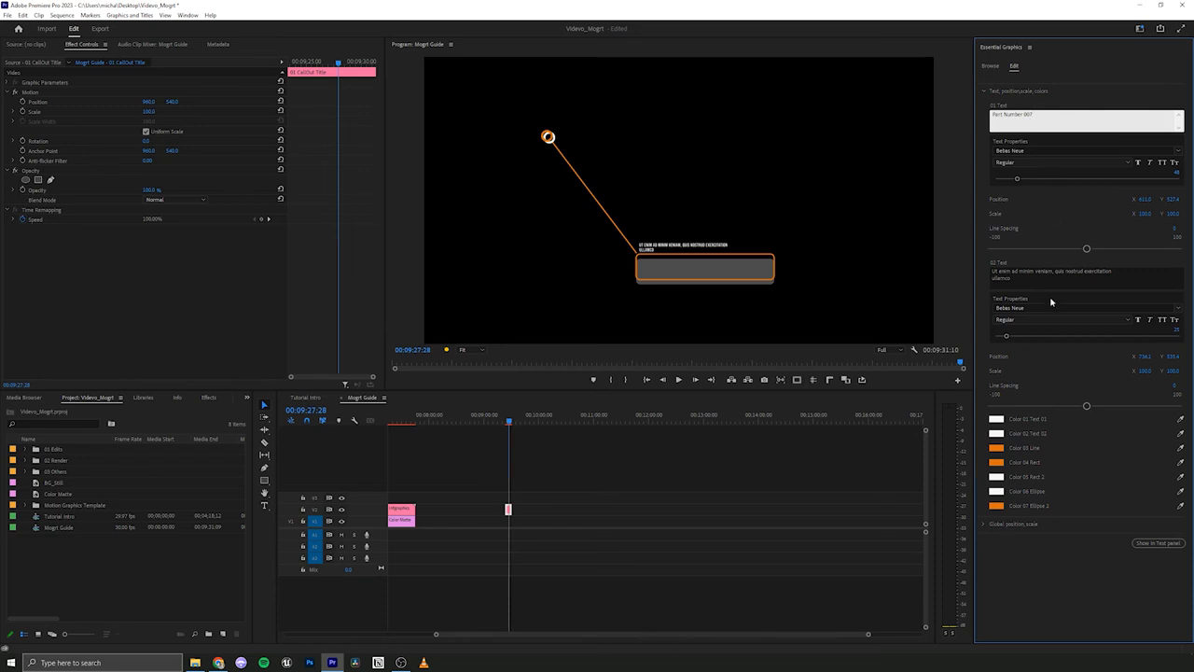
triple_click(1078, 276)
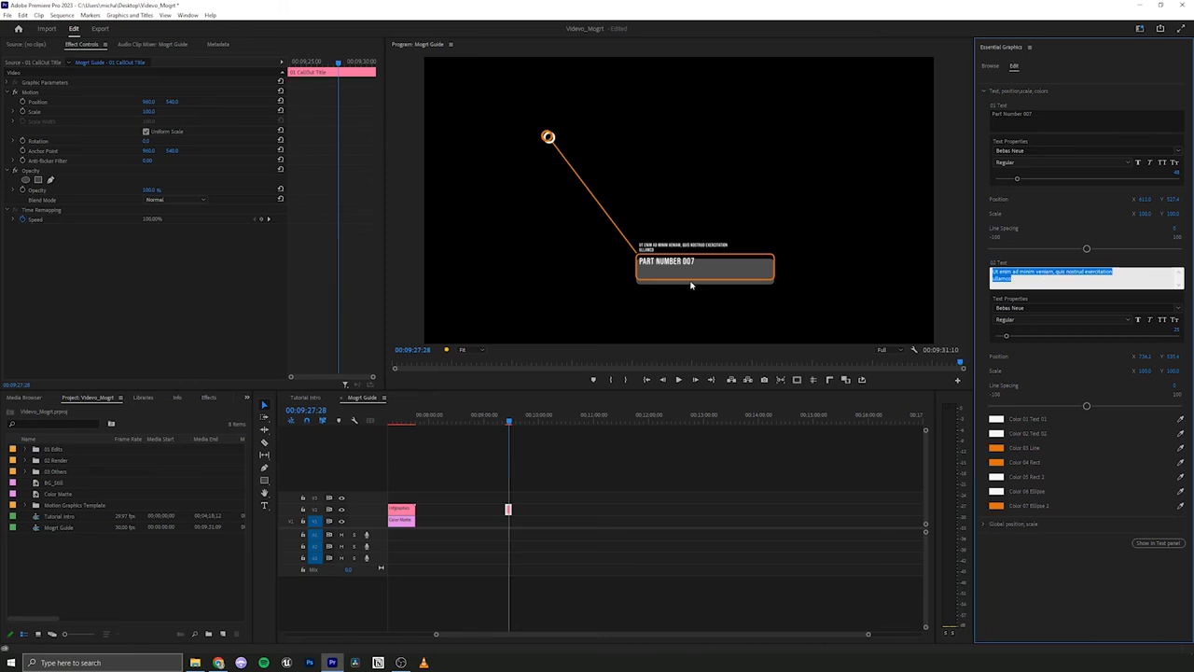
mouse_move(980, 279)
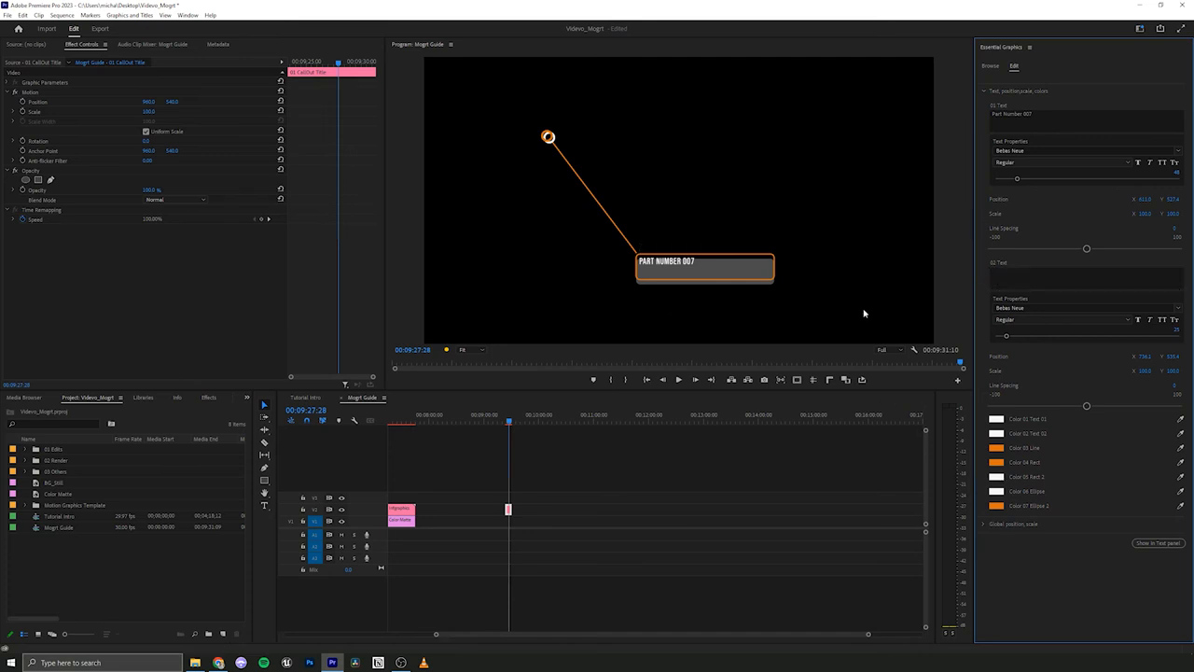
click(993, 447)
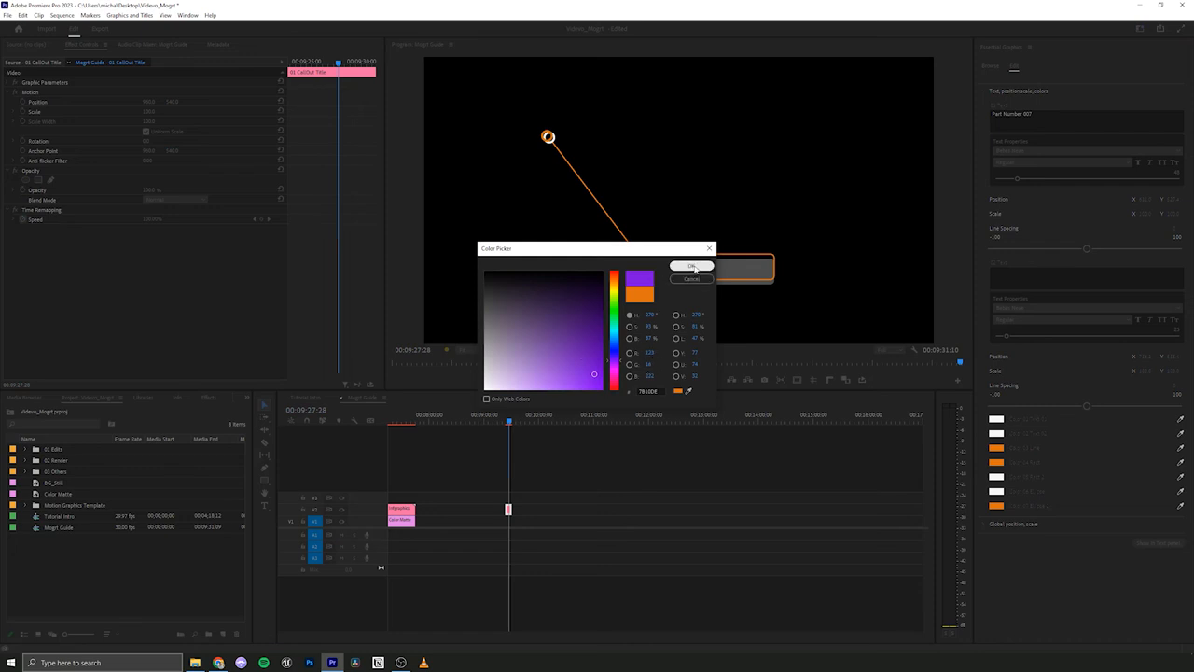
Confirm purple for the callout outlines and enlarge the PART NUMBER 007 text
click(692, 266)
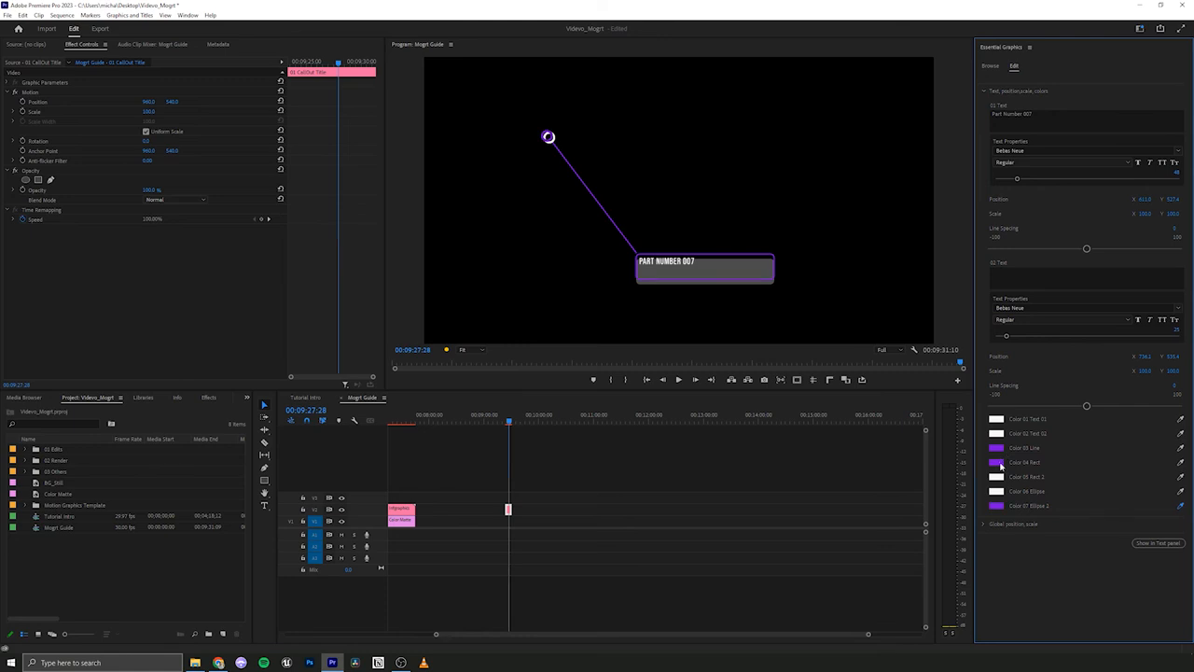
mouse_move(751, 292)
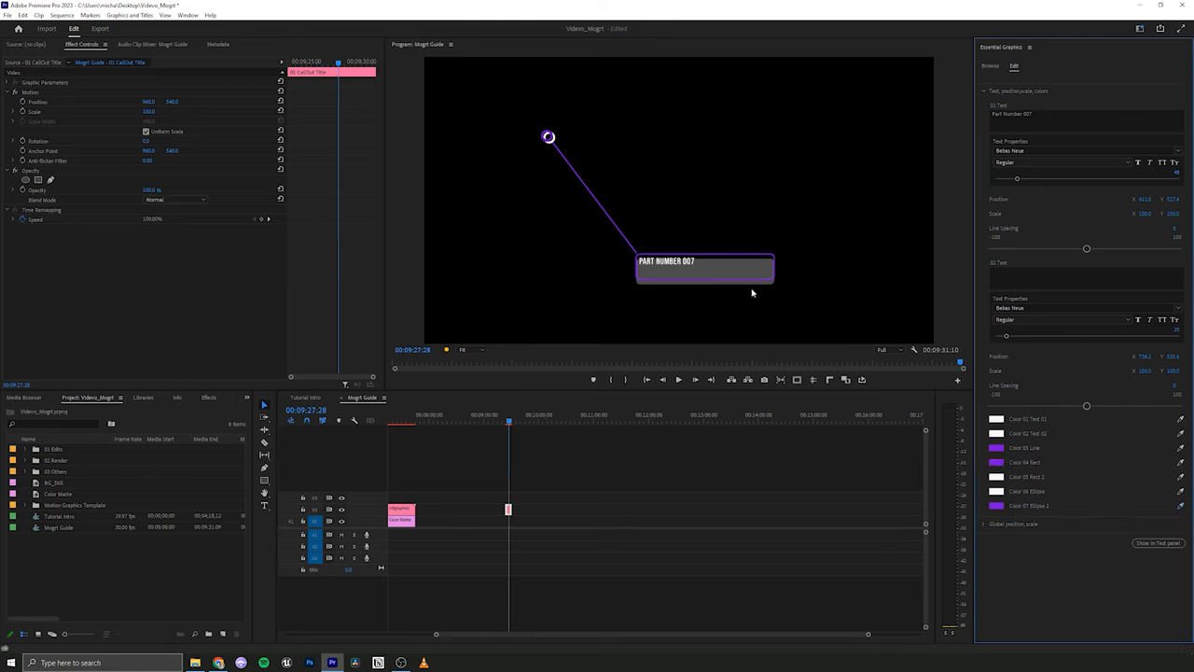
mouse_move(736, 280)
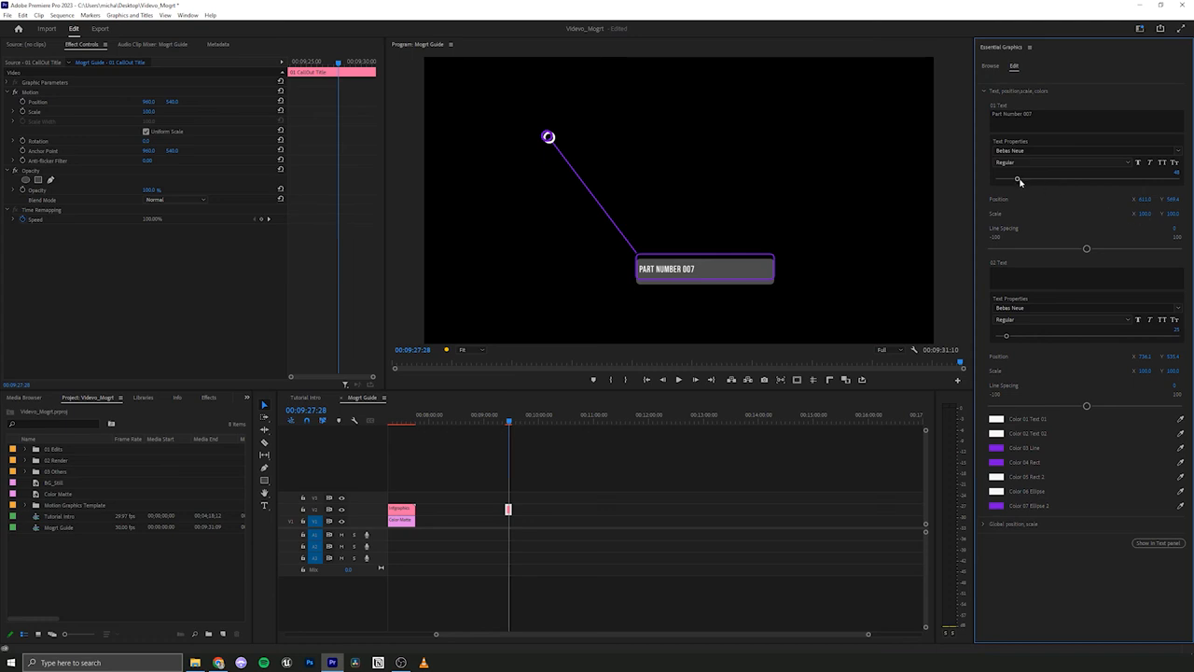
drag(1017, 178, 1028, 178)
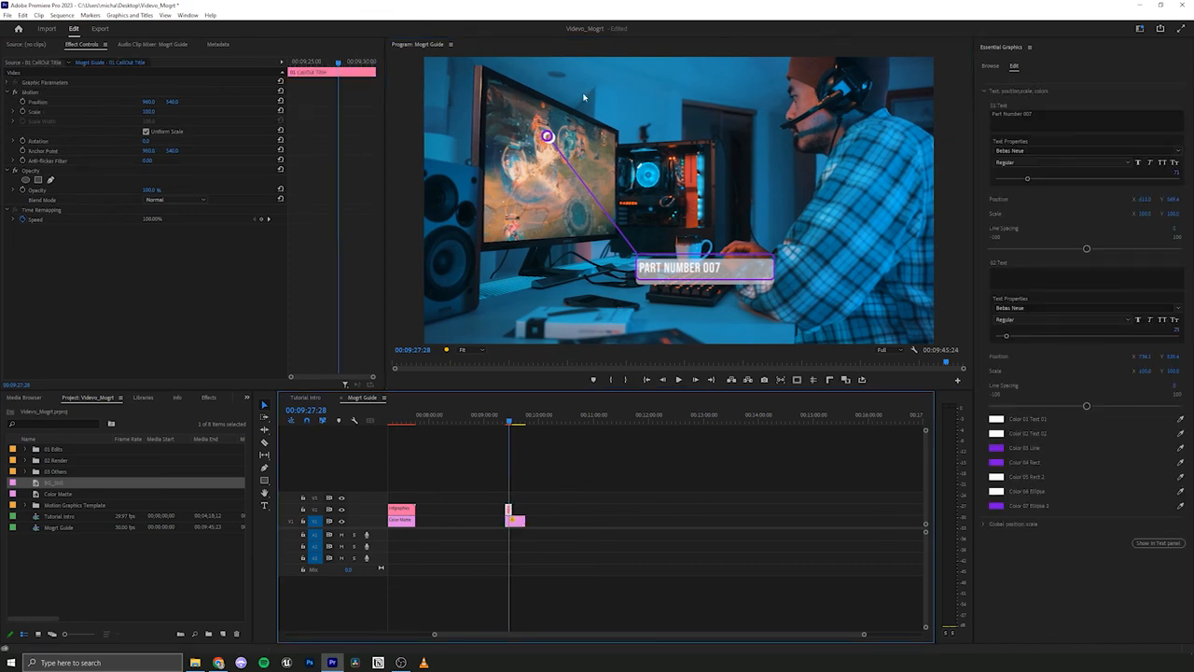
mouse_move(701, 274)
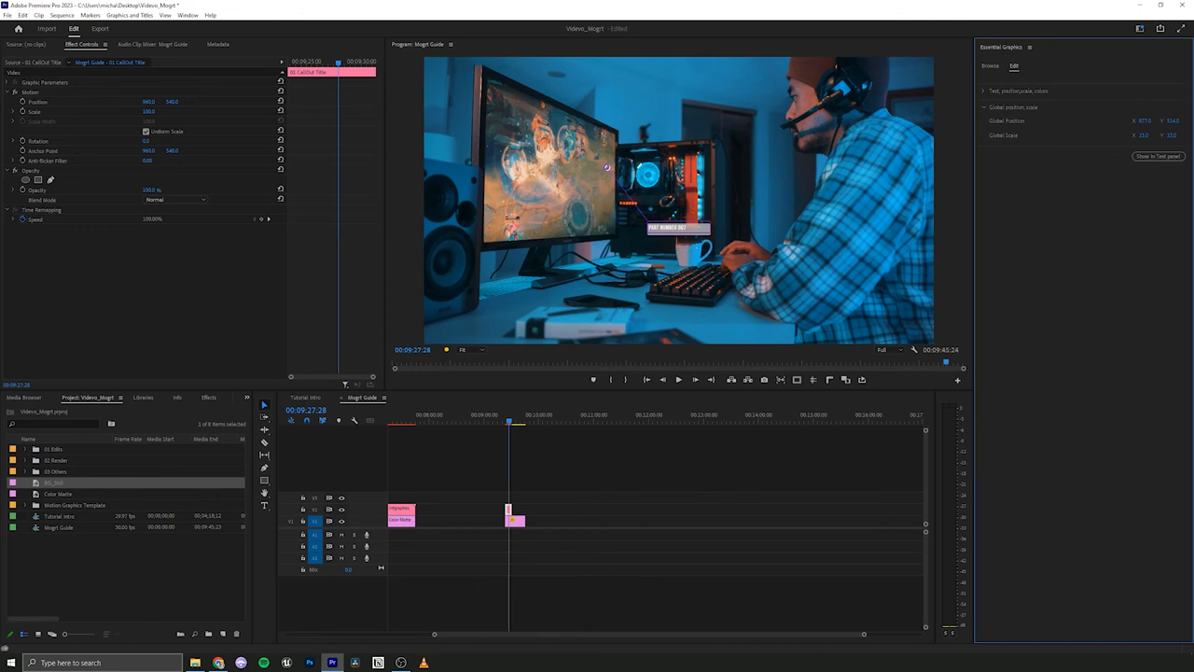
Scrub the callout's global scale larger so it points at the gamer's monitor
drag(607, 166, 573, 150)
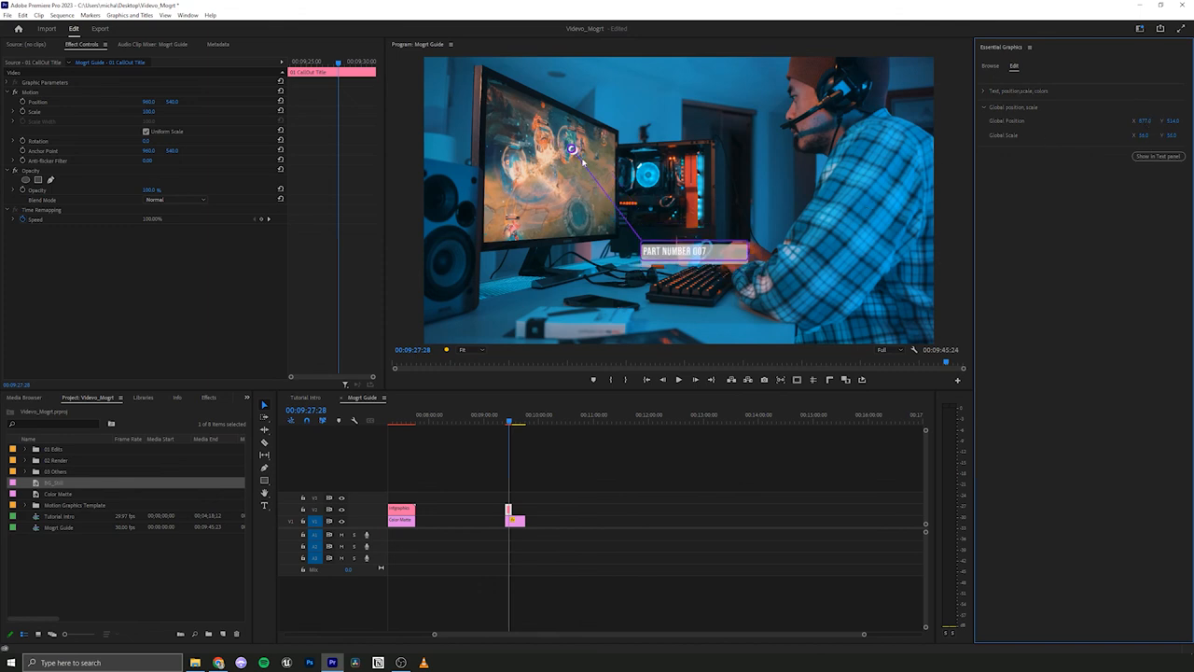
mouse_move(589, 212)
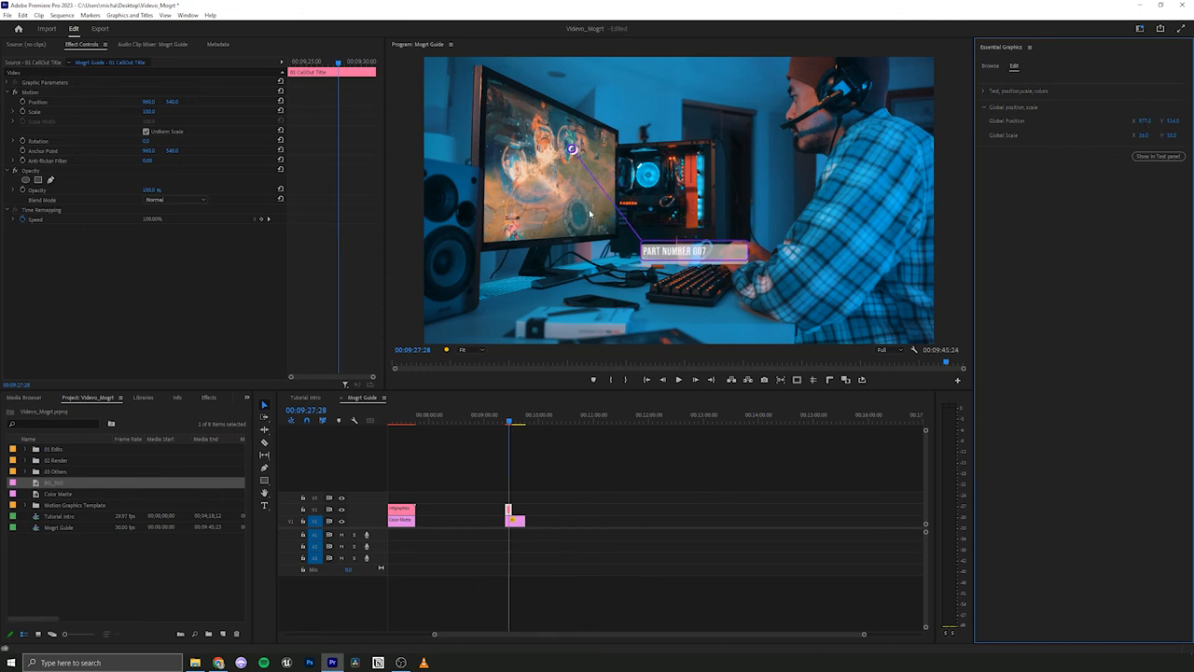
mouse_move(545, 195)
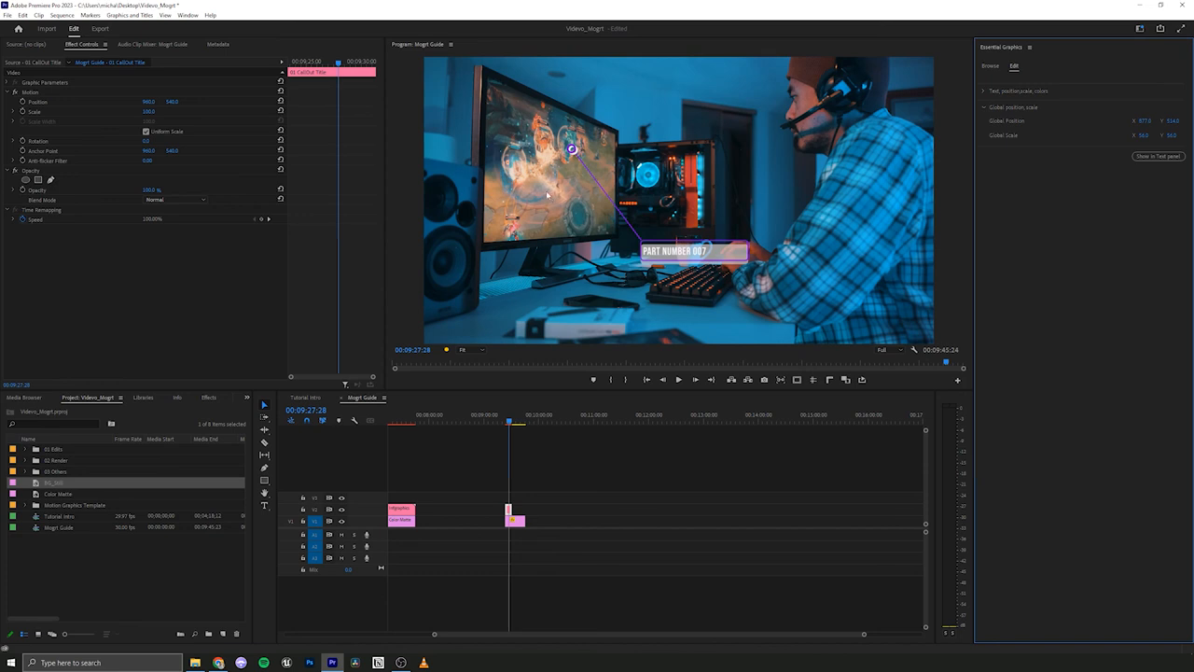